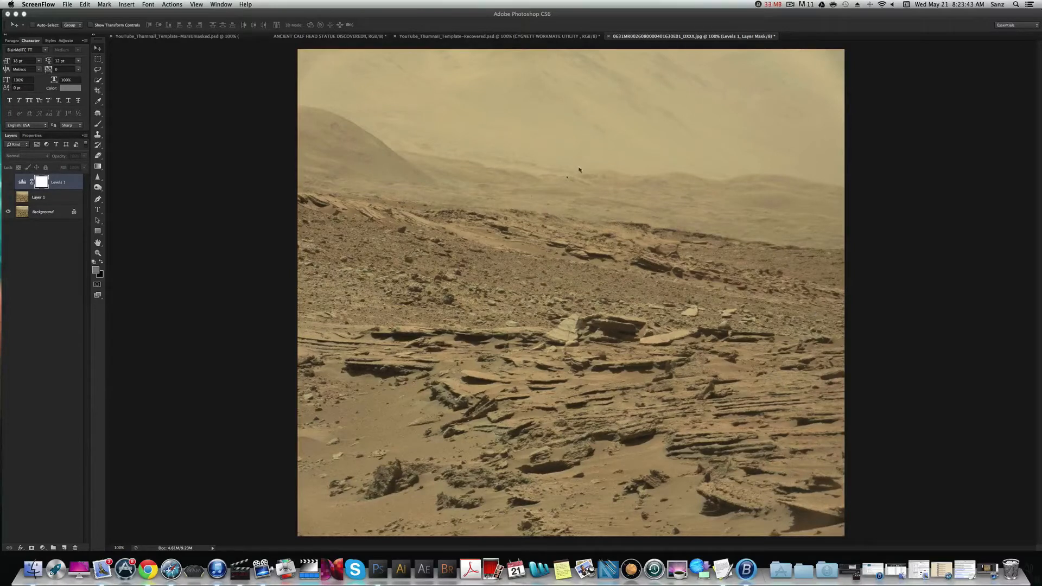
pyautogui.moveTo(707, 227)
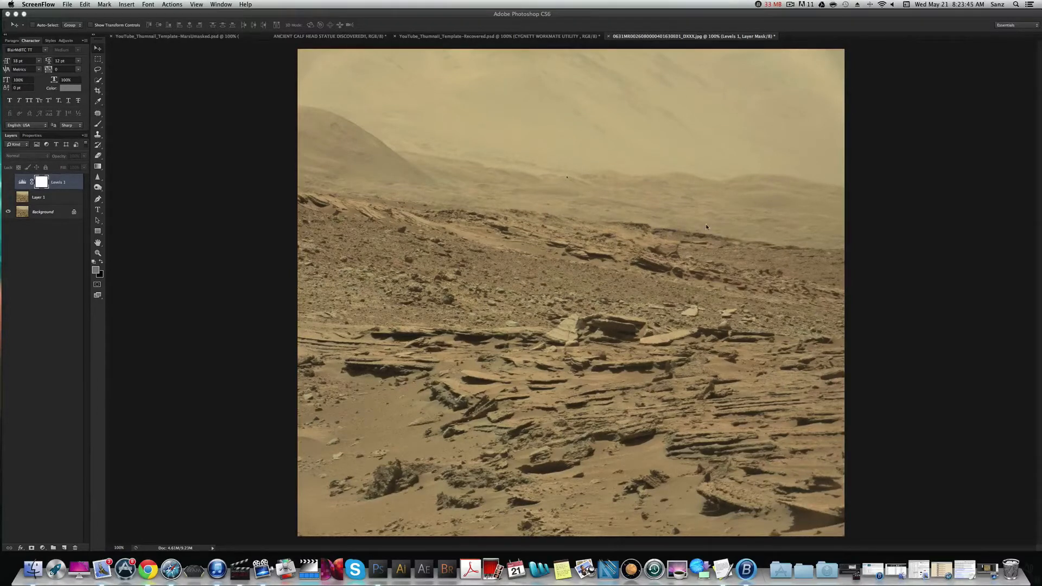
pyautogui.moveTo(714, 217)
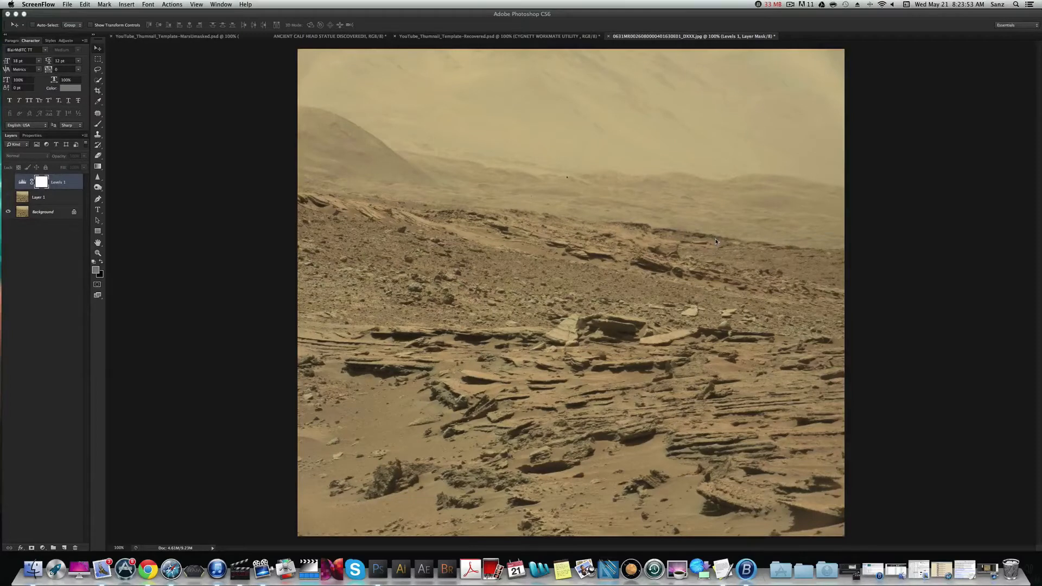
pyautogui.moveTo(740, 190)
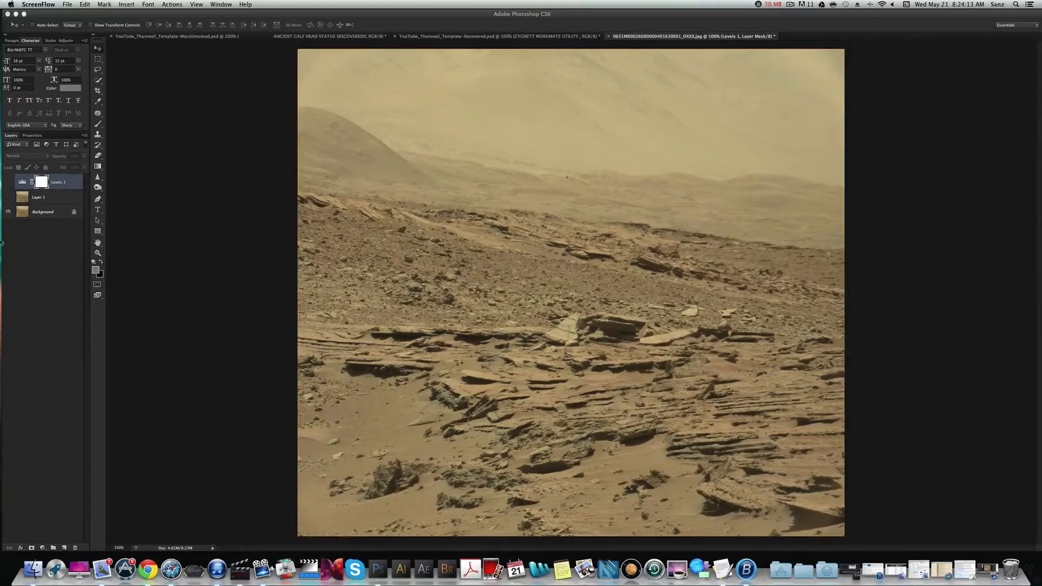
pyautogui.moveTo(118, 243)
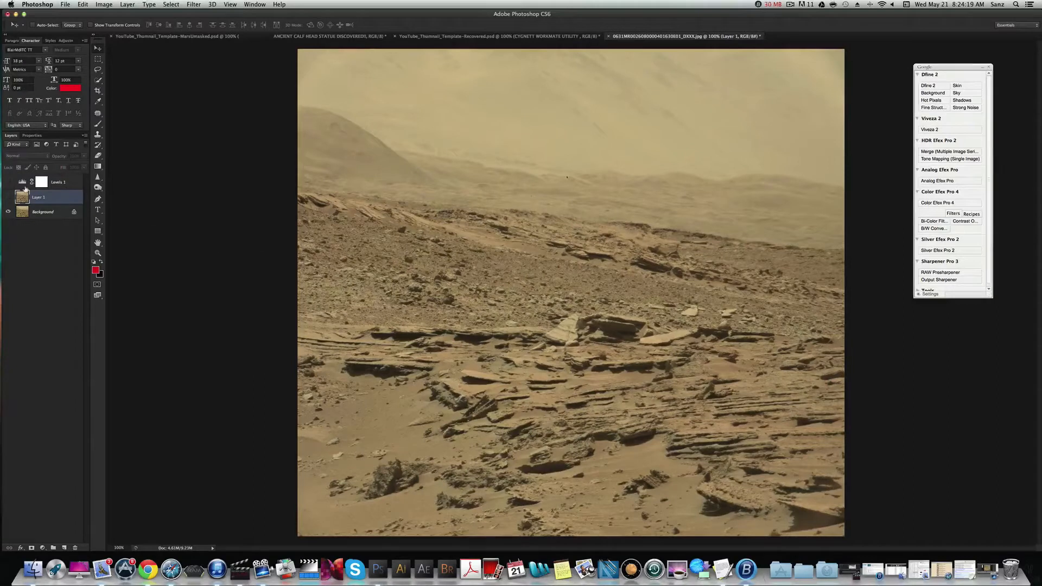
# Apply Image > Auto Tone to Layer 1, neutralizing the orange cast to grey tones.
pyautogui.click(39, 197)
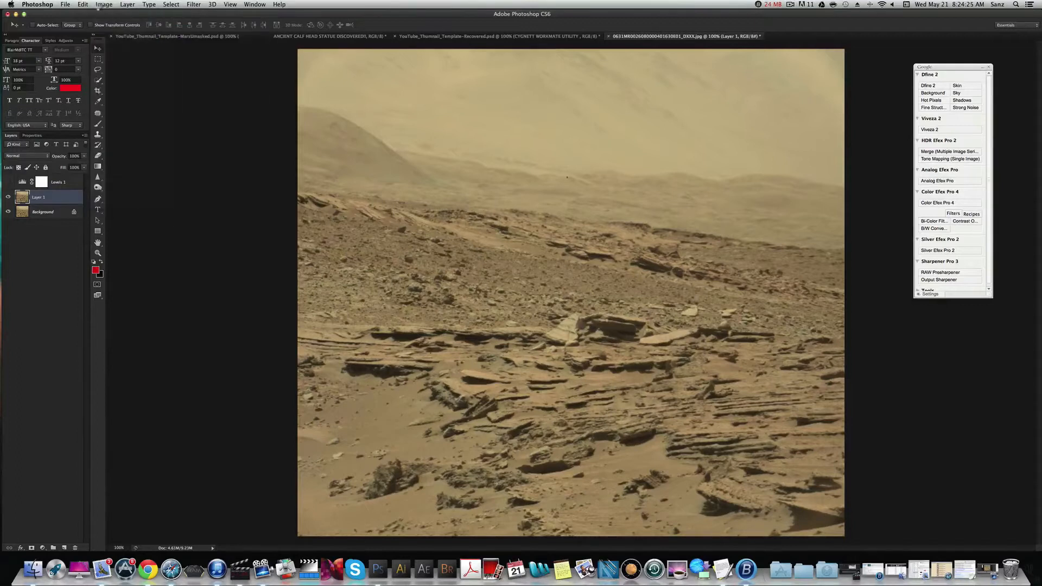
pyautogui.click(104, 4)
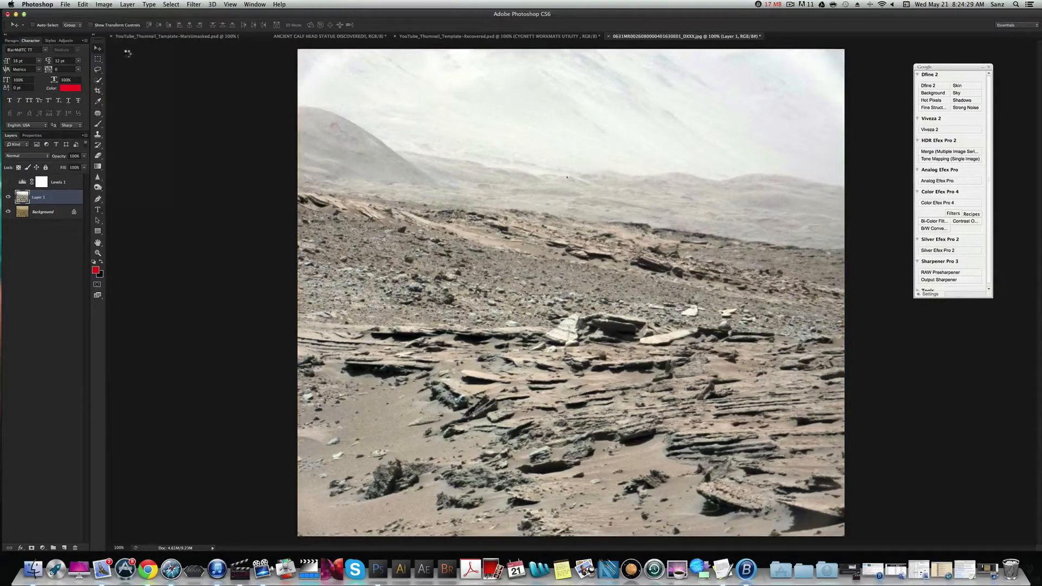
pyautogui.click(103, 5)
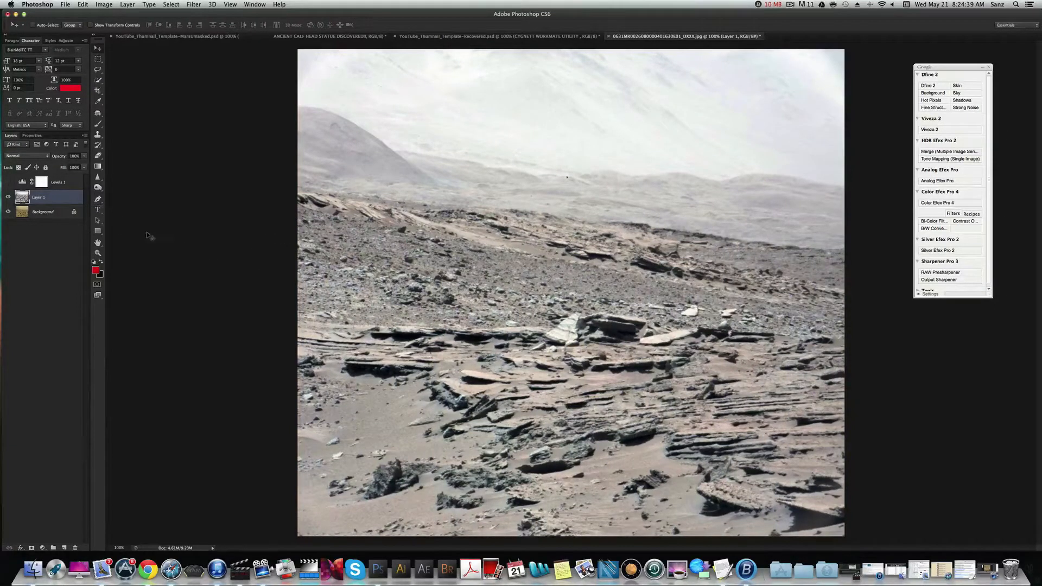
pyautogui.click(7, 181)
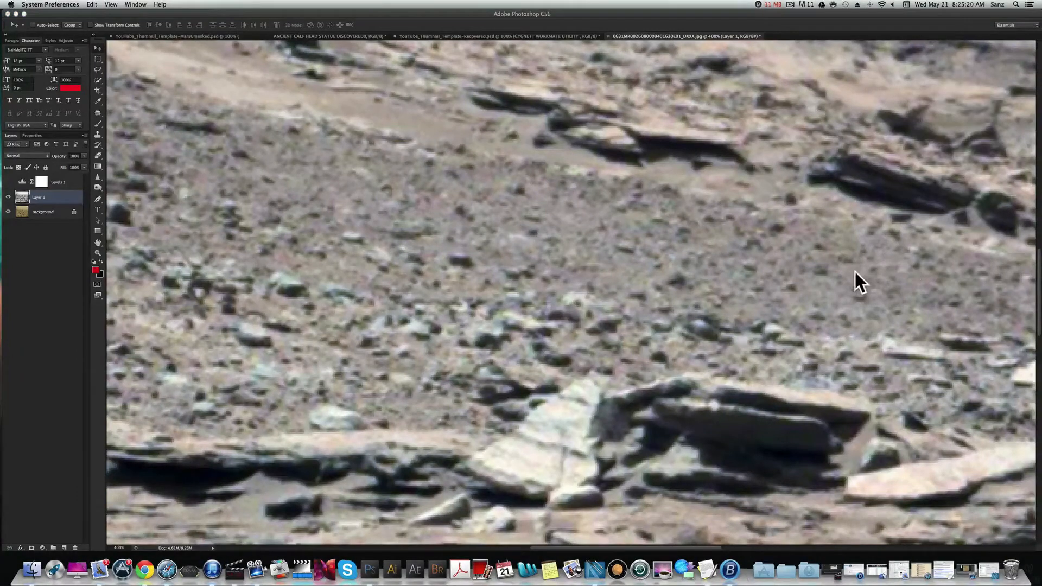
# Zoom in on the dark angular rock ridge below the distant hills.
pyautogui.scroll(3)
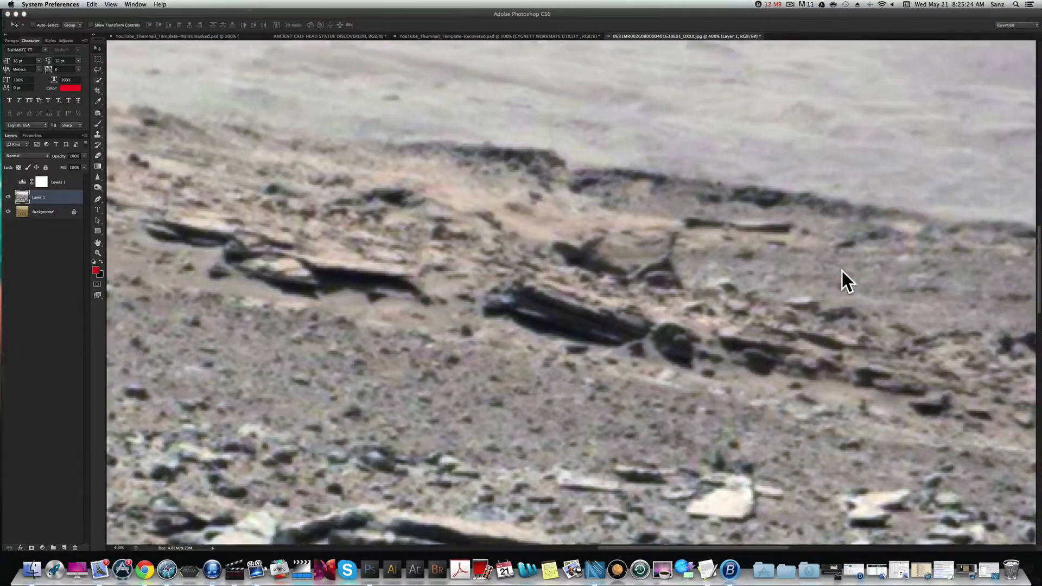
pyautogui.moveTo(608, 319)
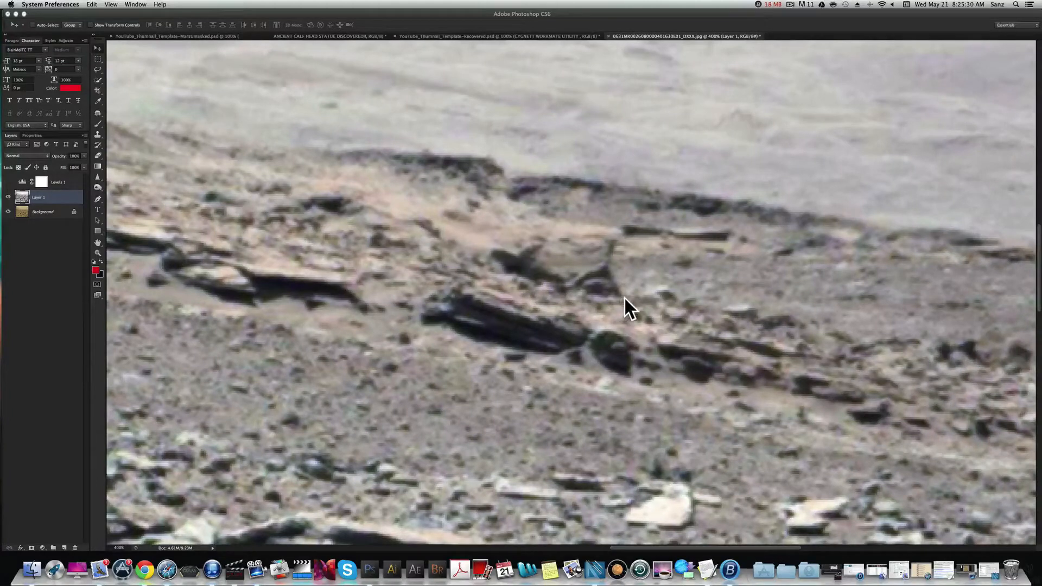
pyautogui.moveTo(545, 279)
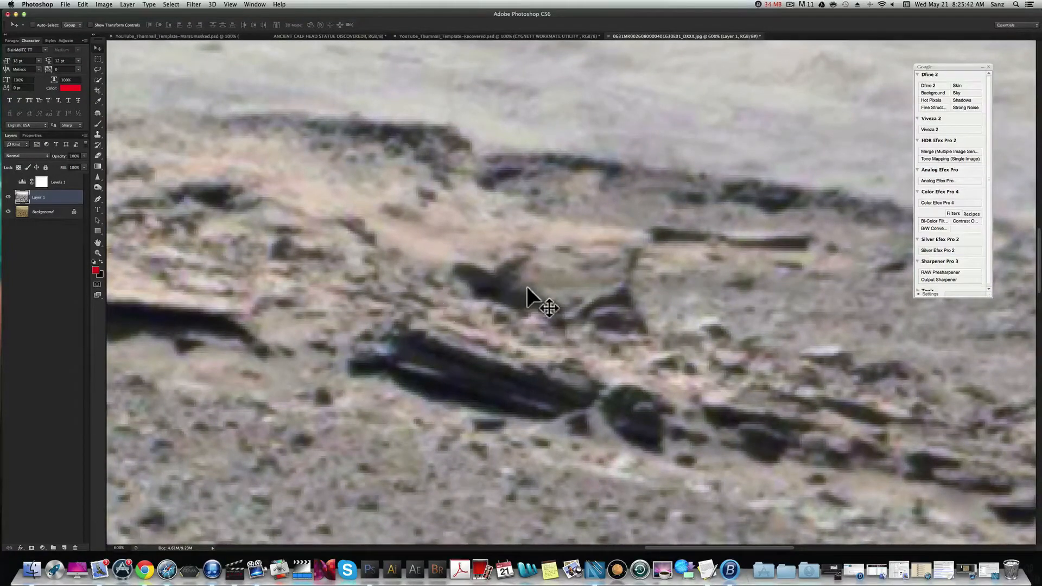
pyautogui.moveTo(525, 279)
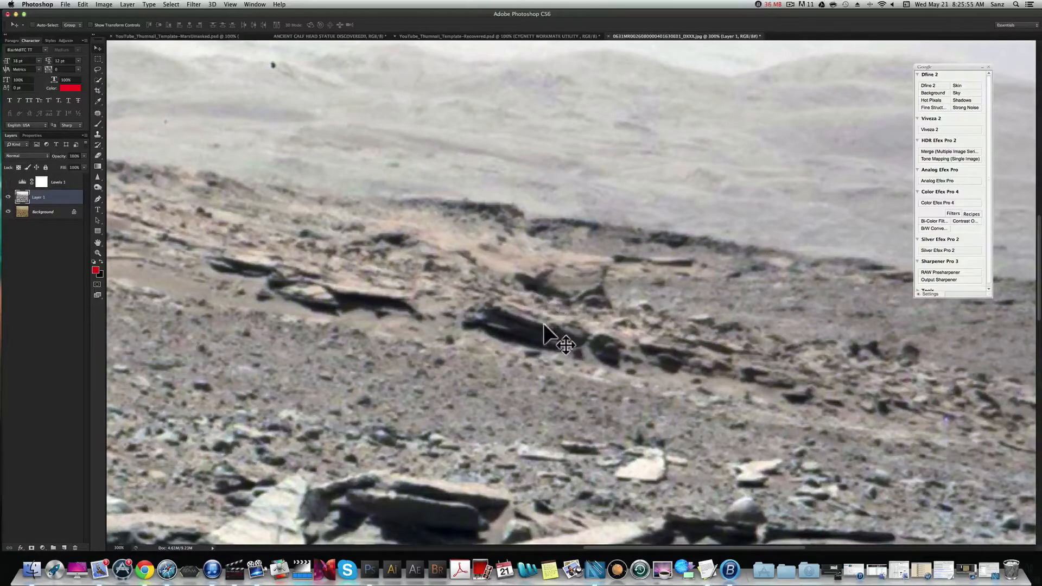
pyautogui.moveTo(571, 289)
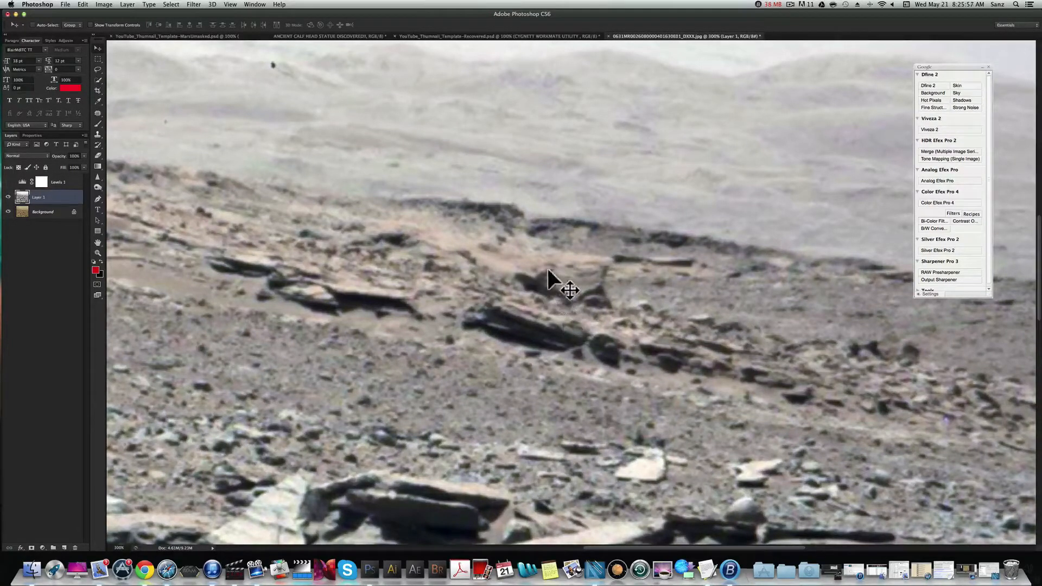
pyautogui.moveTo(581, 326)
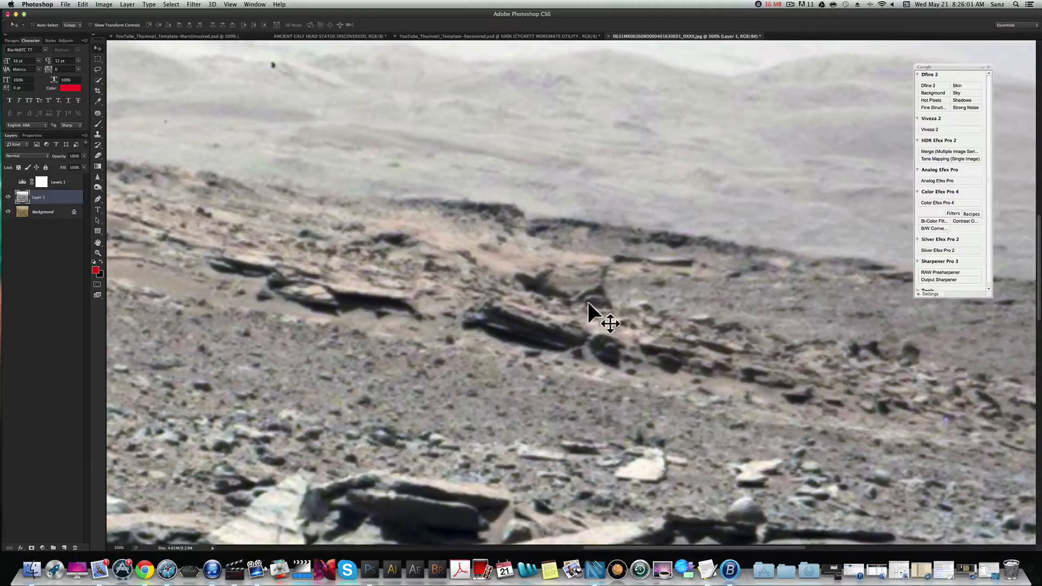
pyautogui.moveTo(97, 188)
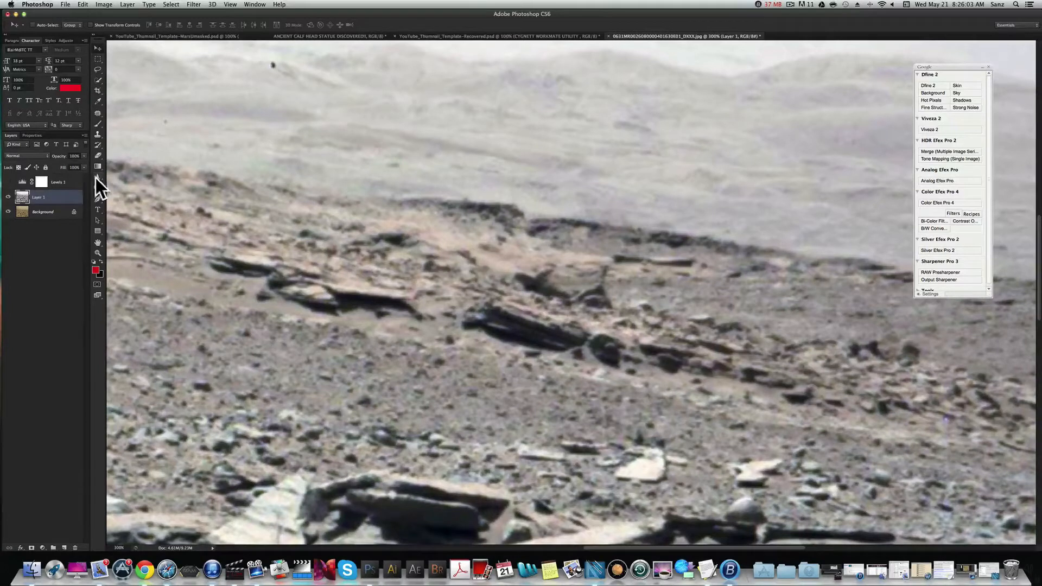
# Select the Sharpen tool at 21% strength for the angular ridge rocks.
pyautogui.click(97, 176)
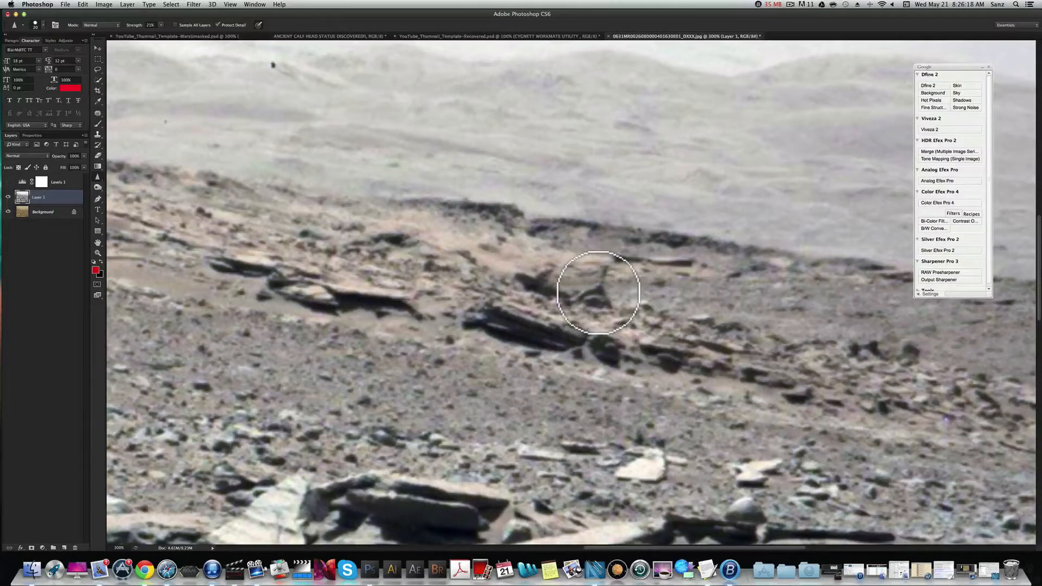
pyautogui.moveTo(142, 90)
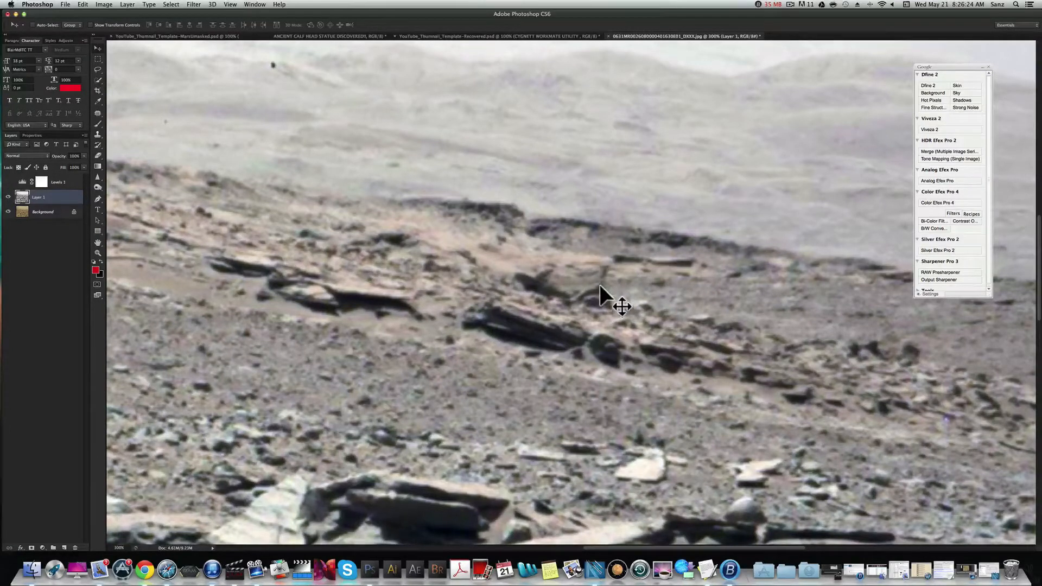
pyautogui.moveTo(635, 334)
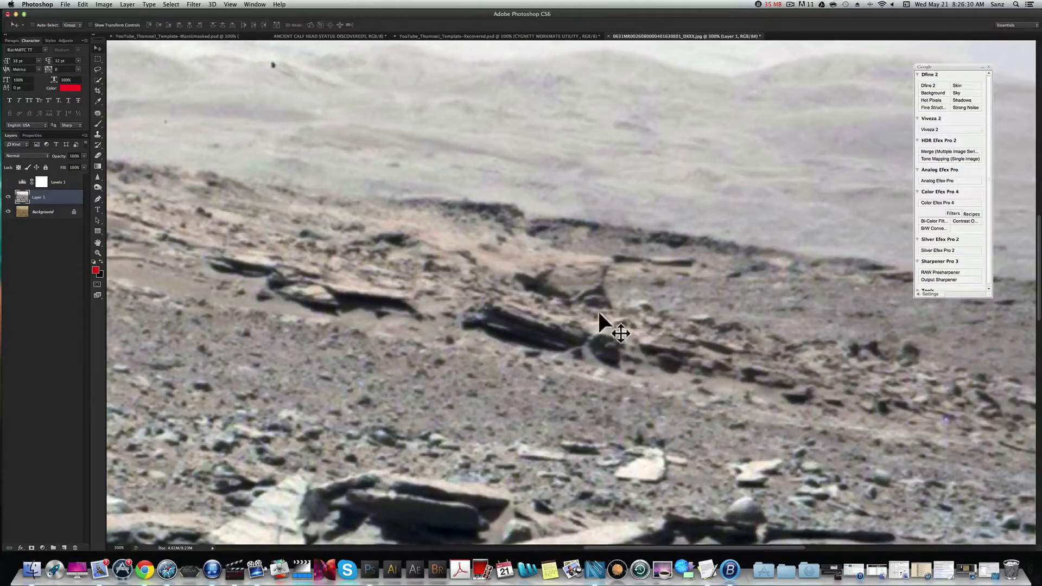
pyautogui.moveTo(612, 316)
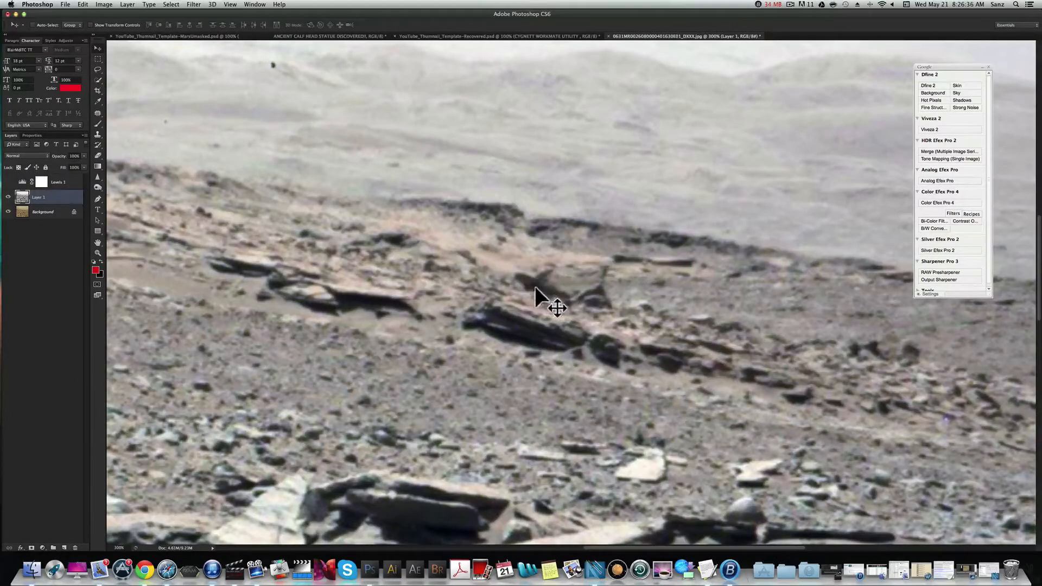
pyautogui.moveTo(570, 301)
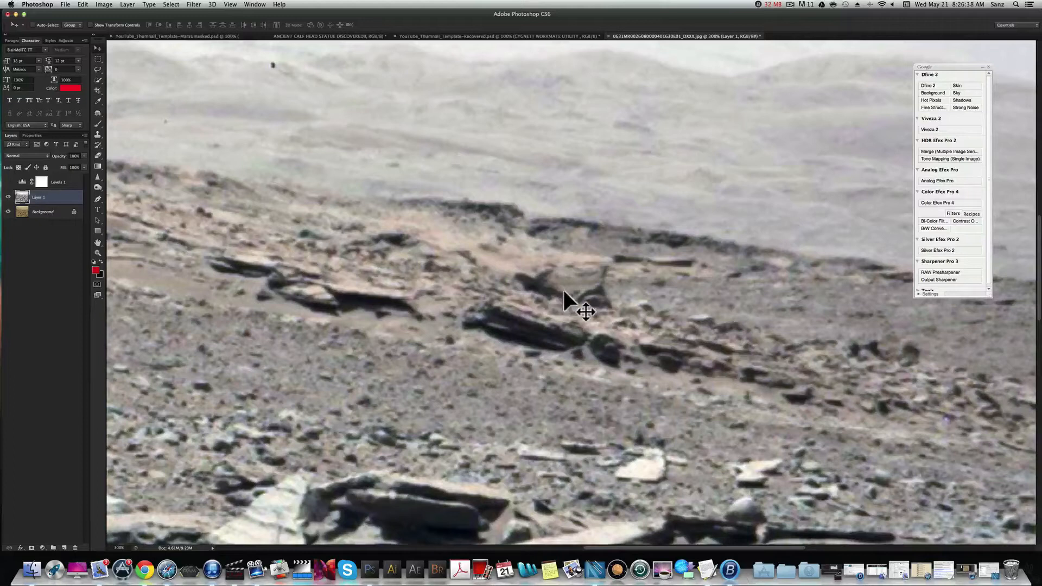
pyautogui.moveTo(425, 296)
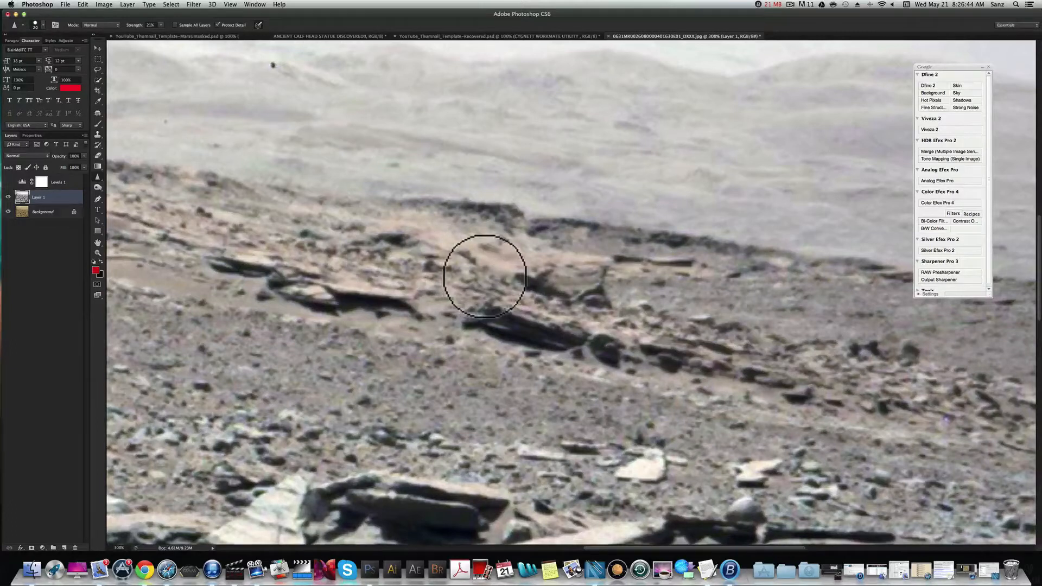
pyautogui.moveTo(491, 309)
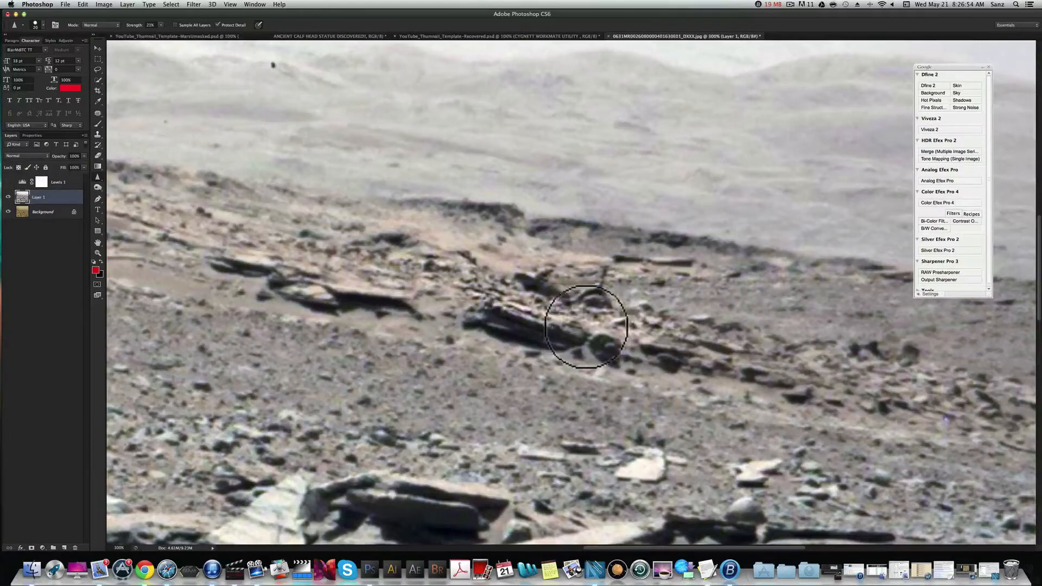
pyautogui.moveTo(750, 320)
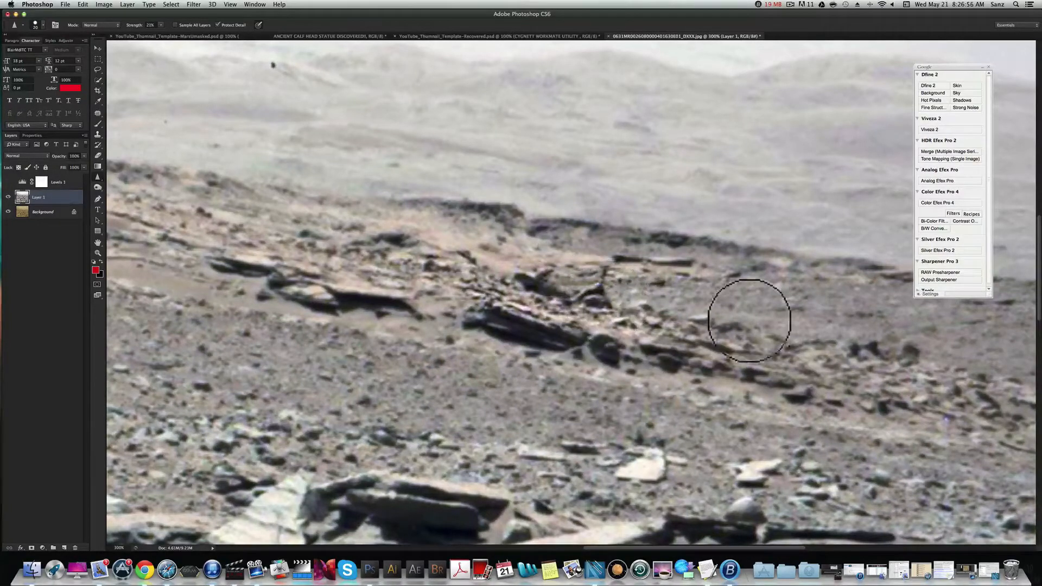
pyautogui.moveTo(842, 364)
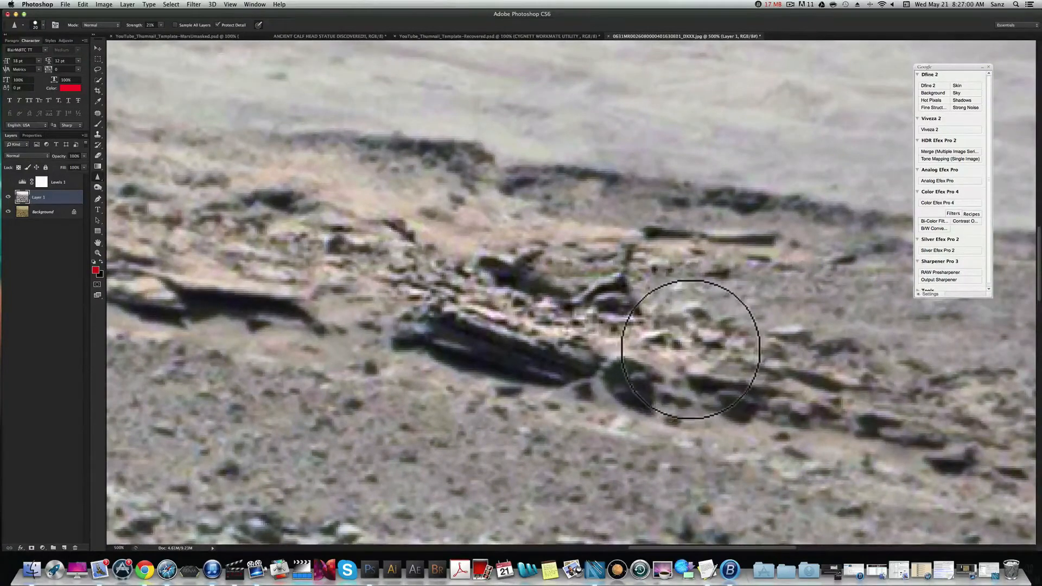
pyautogui.moveTo(611, 289)
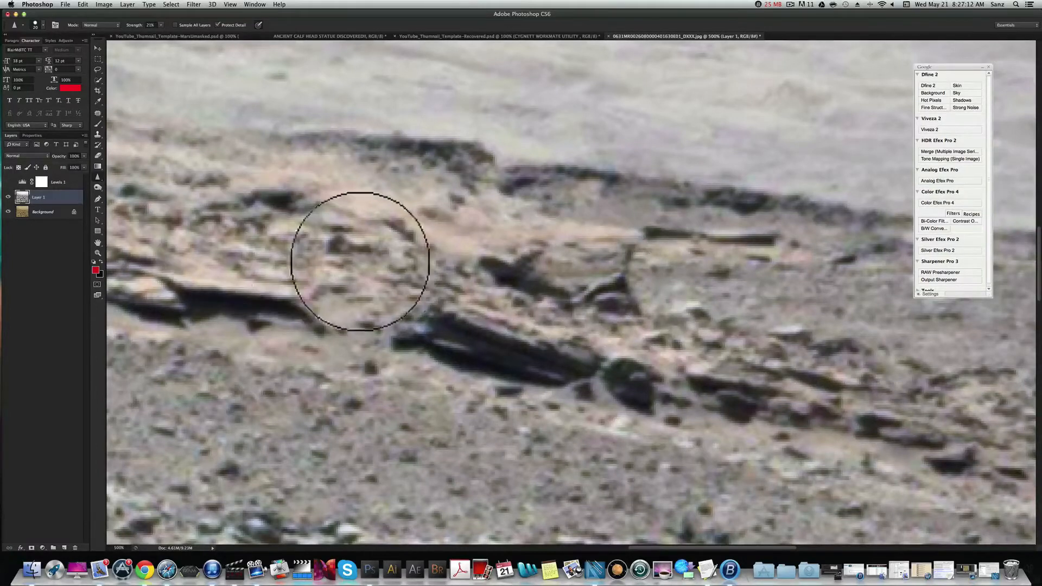
pyautogui.moveTo(527, 272)
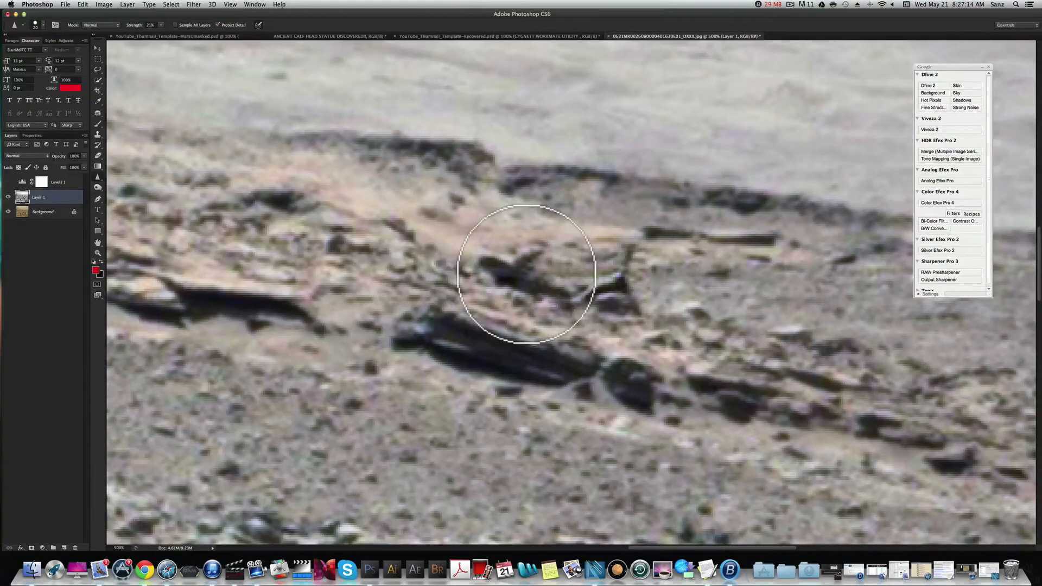
pyautogui.moveTo(518, 289)
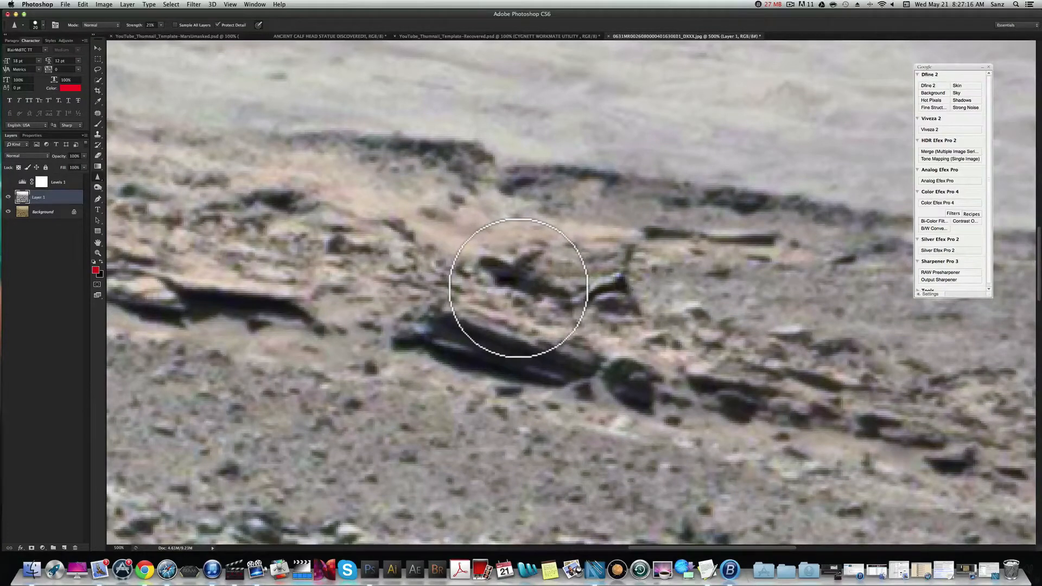
pyautogui.moveTo(538, 276)
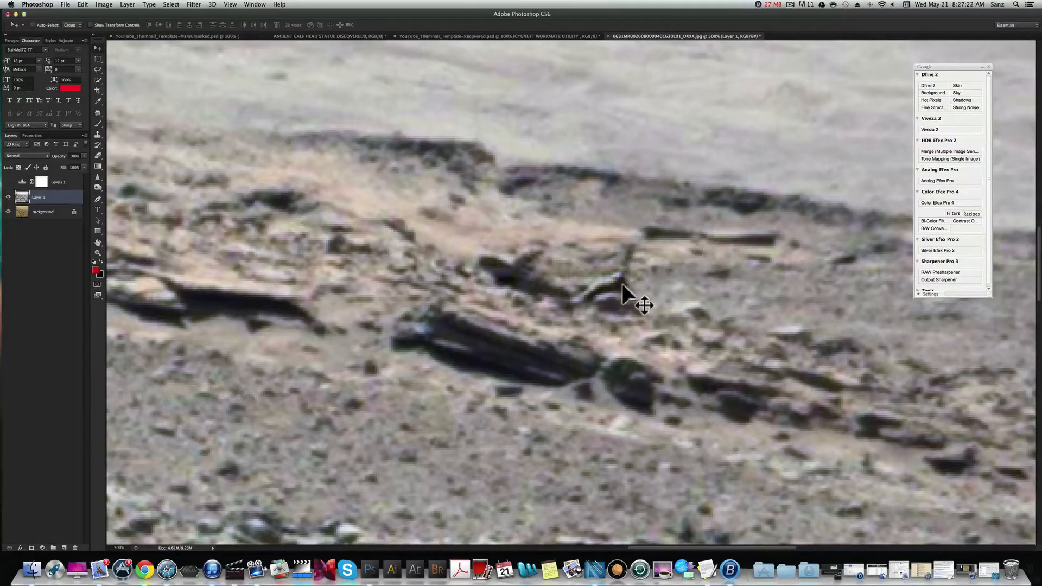
pyautogui.moveTo(724, 255)
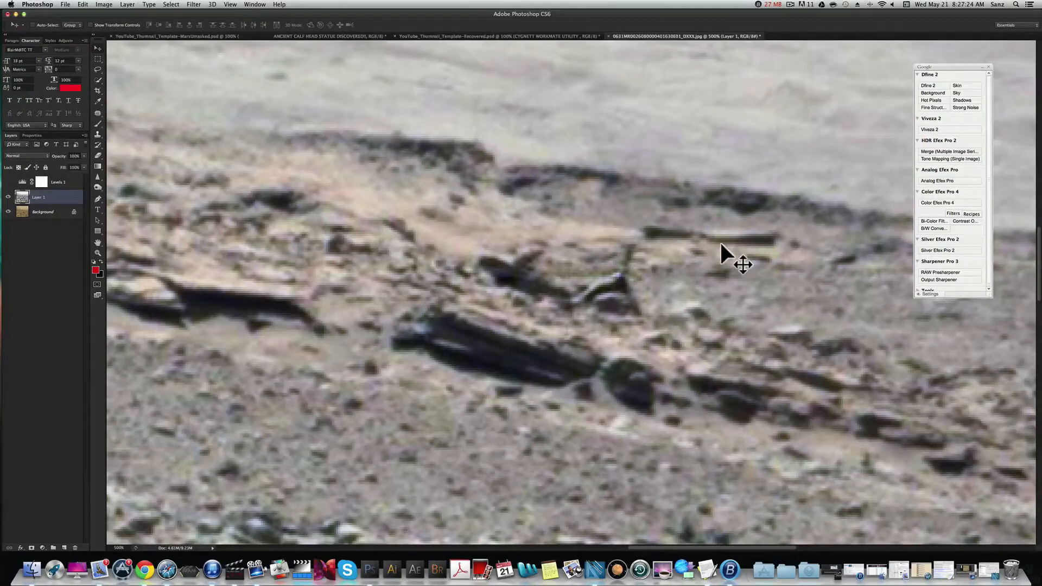
pyautogui.moveTo(733, 281)
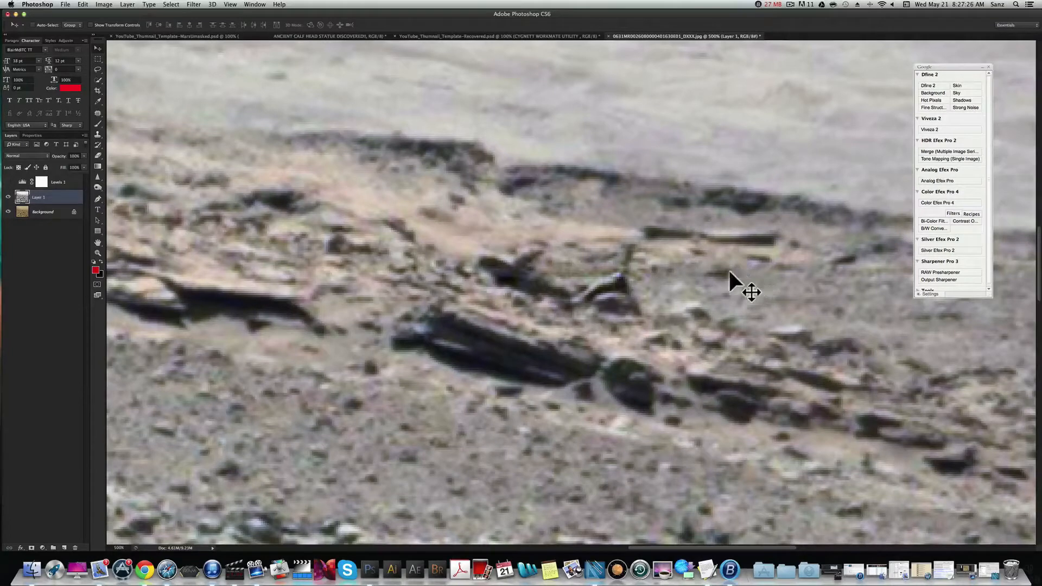
pyautogui.moveTo(665, 272)
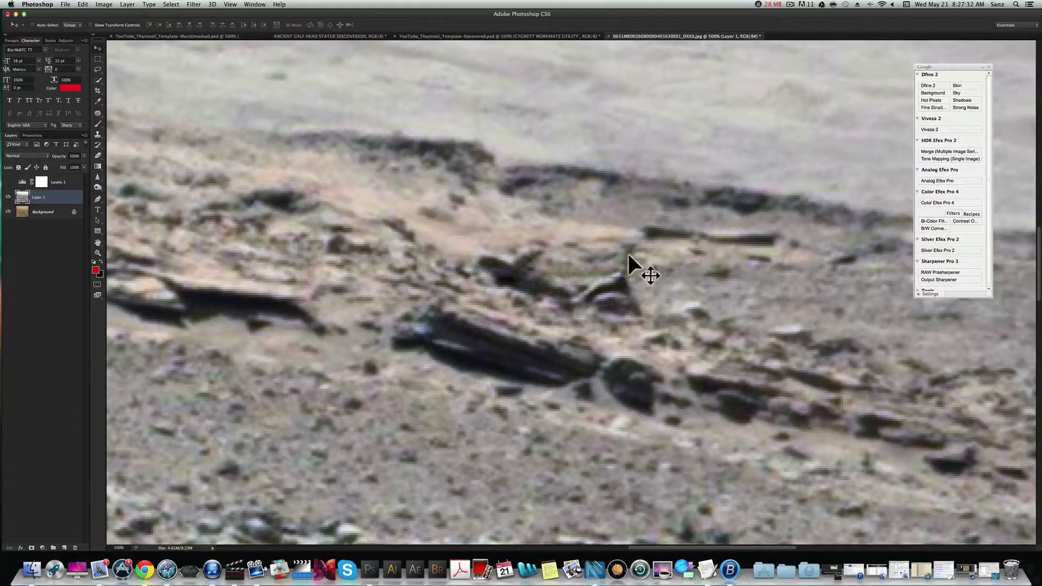
pyautogui.moveTo(610, 313)
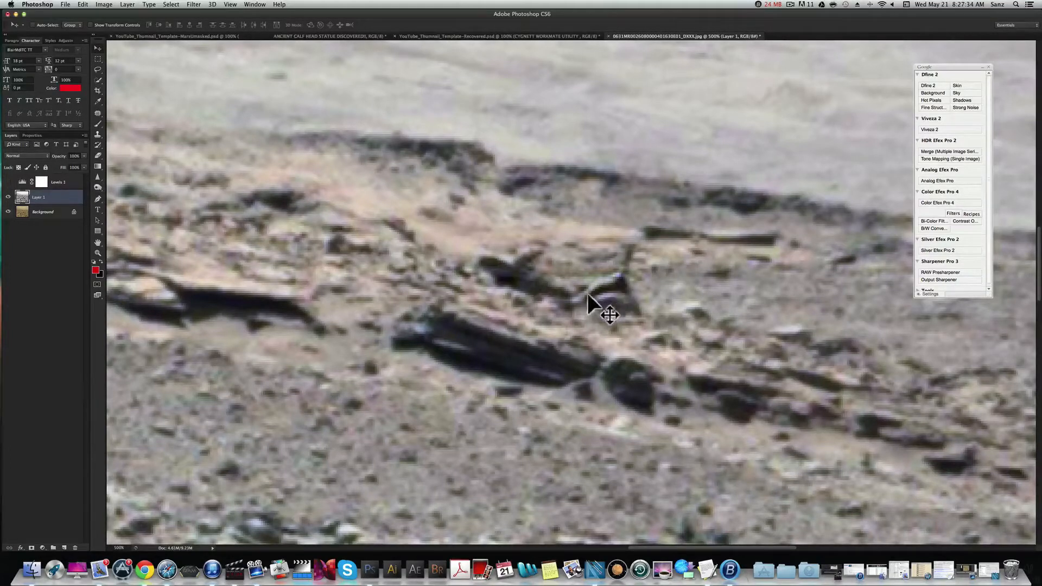
pyautogui.moveTo(624, 292)
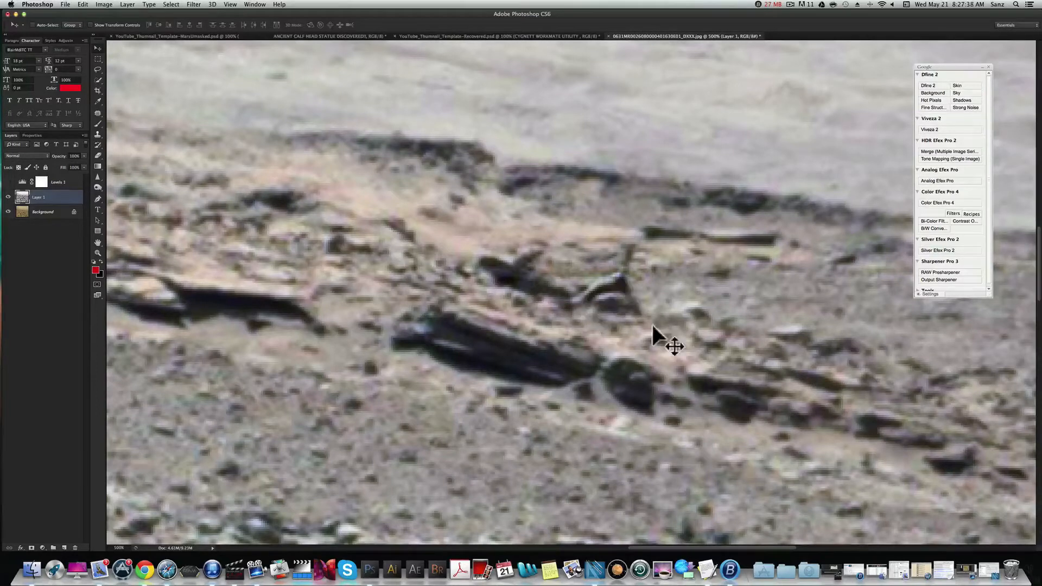
pyautogui.moveTo(655, 343)
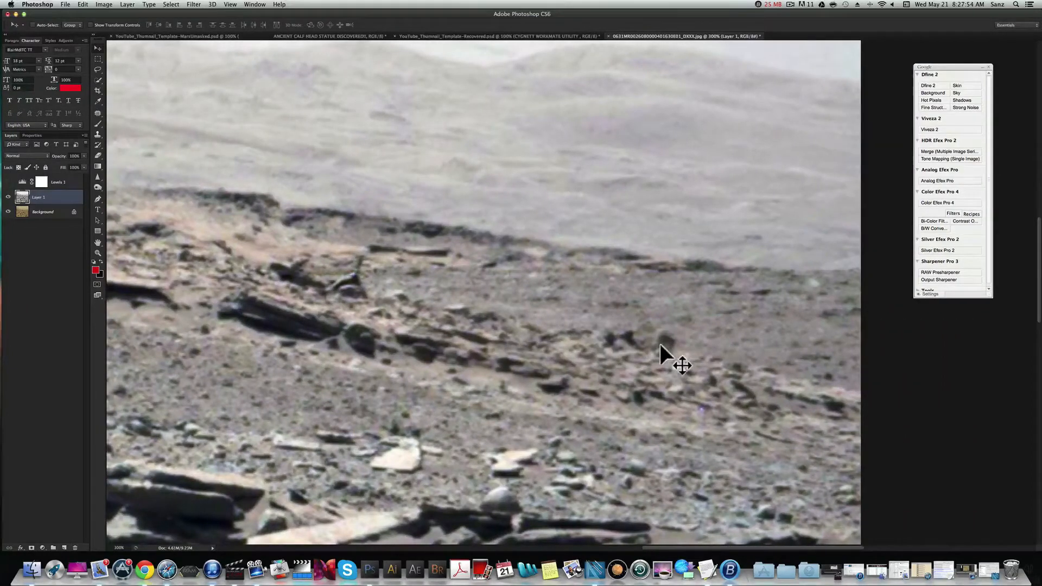
pyautogui.moveTo(628, 355)
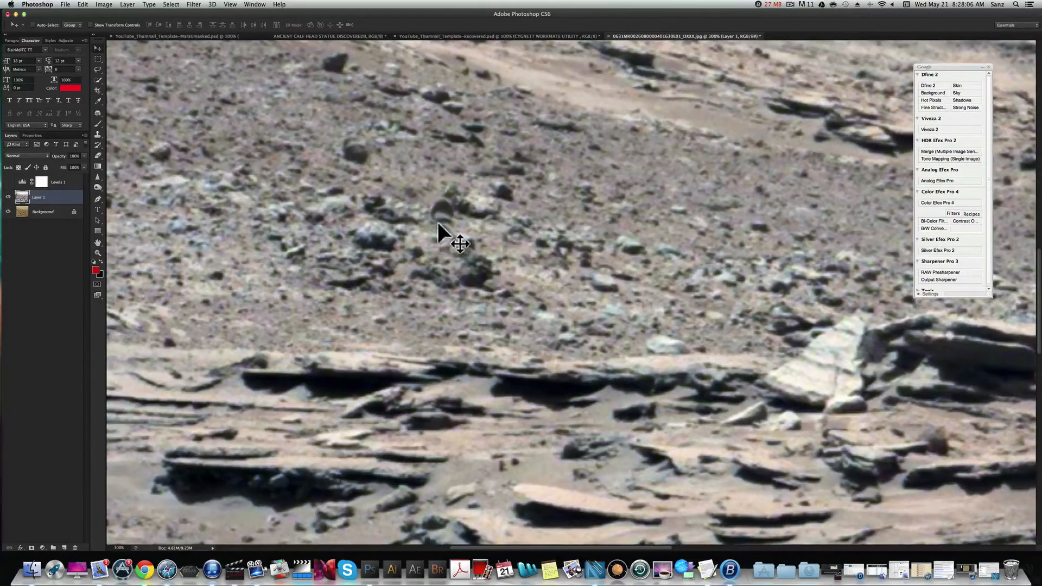
pyautogui.moveTo(451, 213)
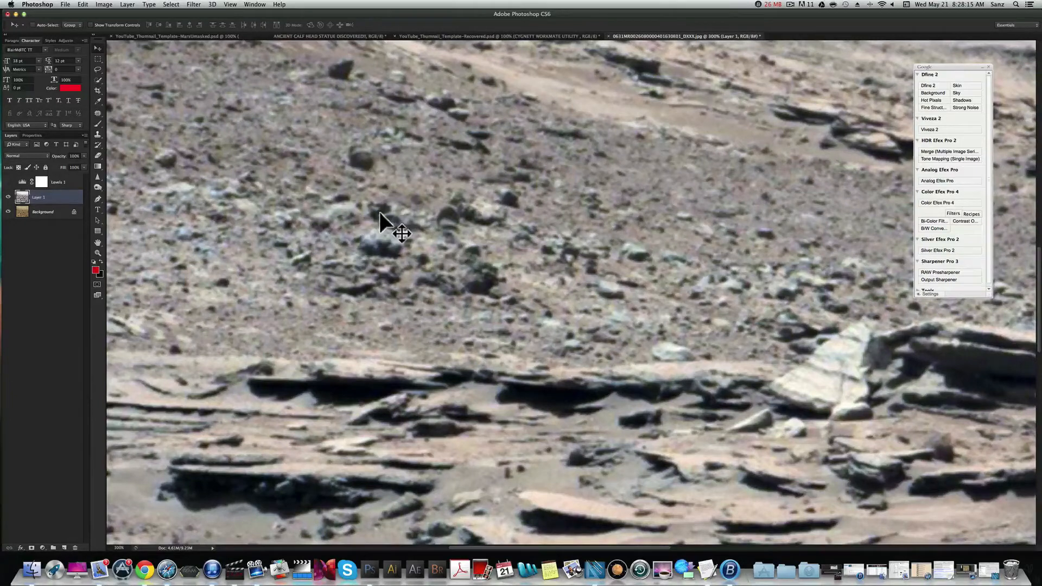
pyautogui.moveTo(422, 243)
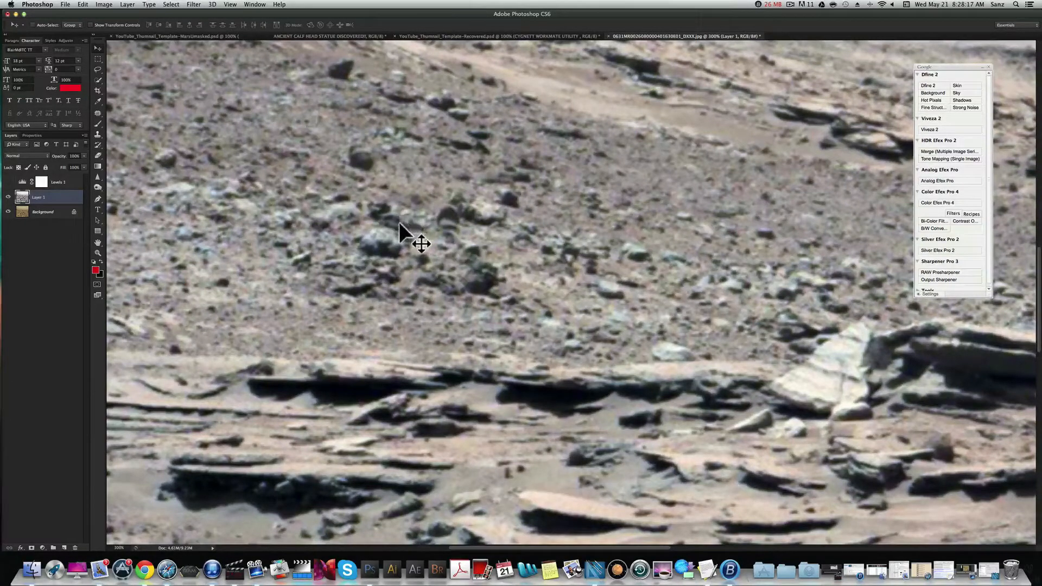
pyautogui.moveTo(417, 237)
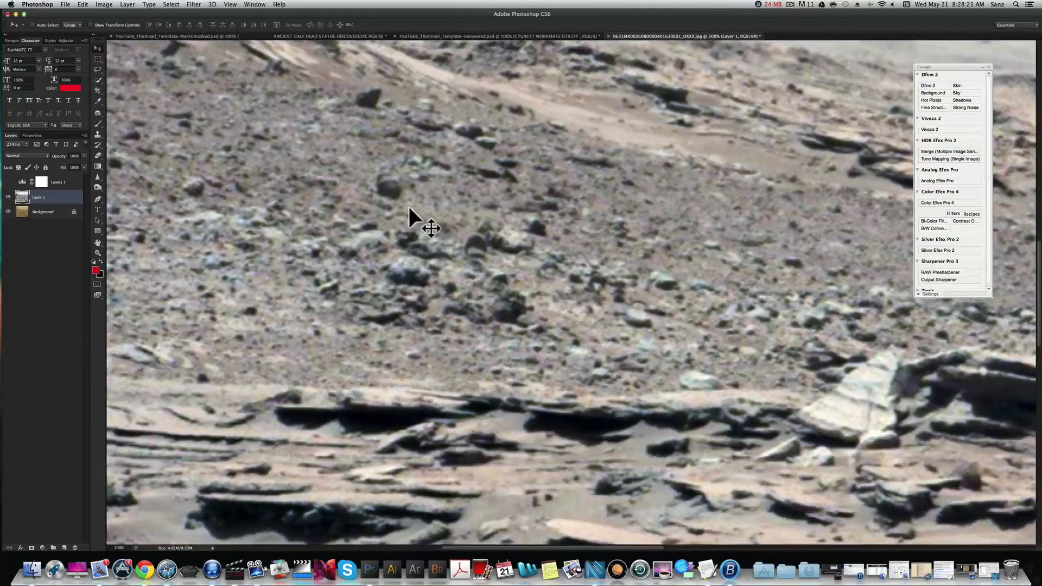
# Pan with the Hand tool to the pebble-covered slope below the sandy ridge.
pyautogui.moveTo(415, 219); pyautogui.dragTo(465, 260)
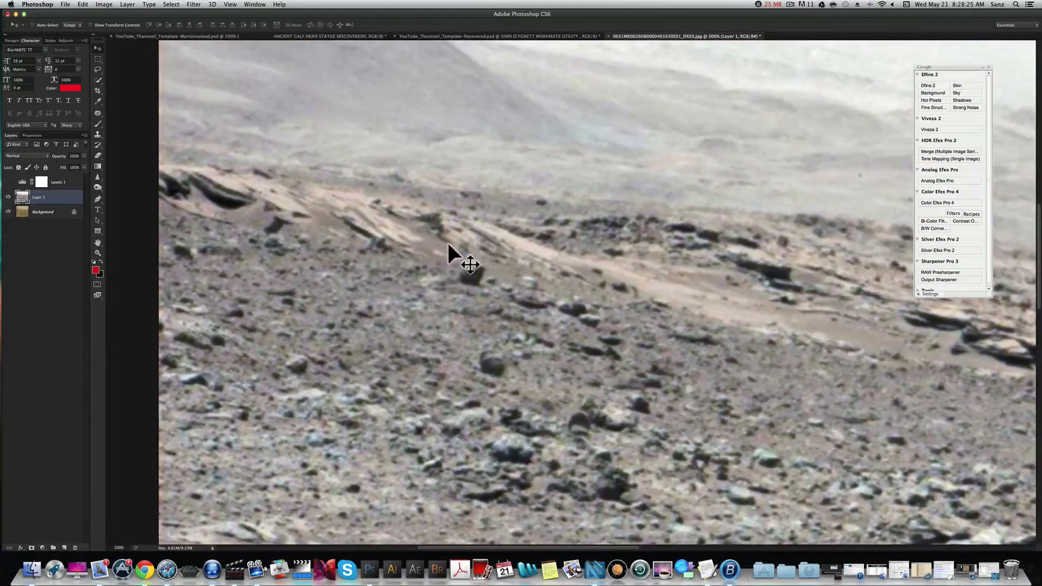
pyautogui.moveTo(440, 241)
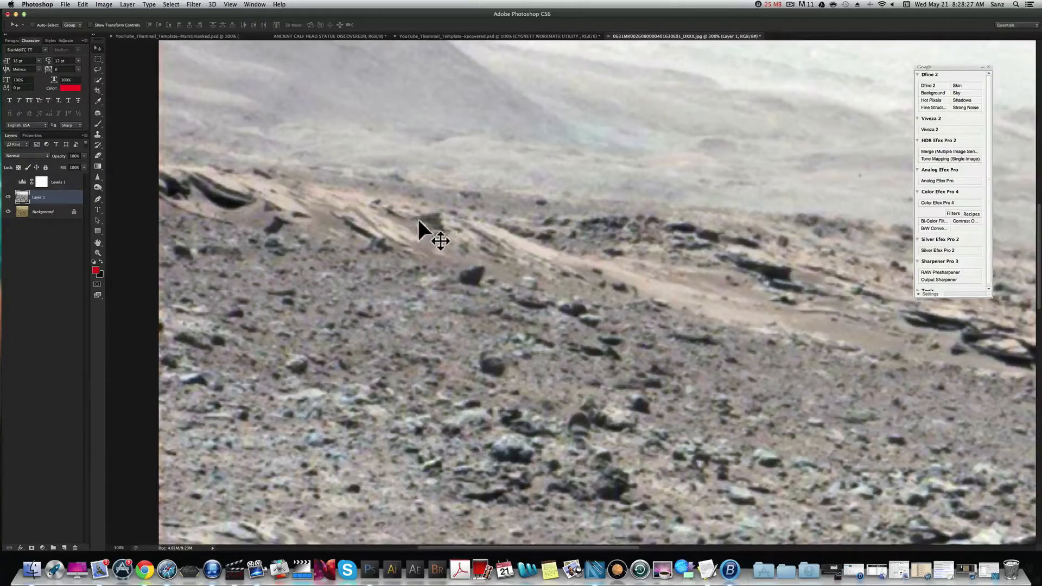
pyautogui.moveTo(438, 236)
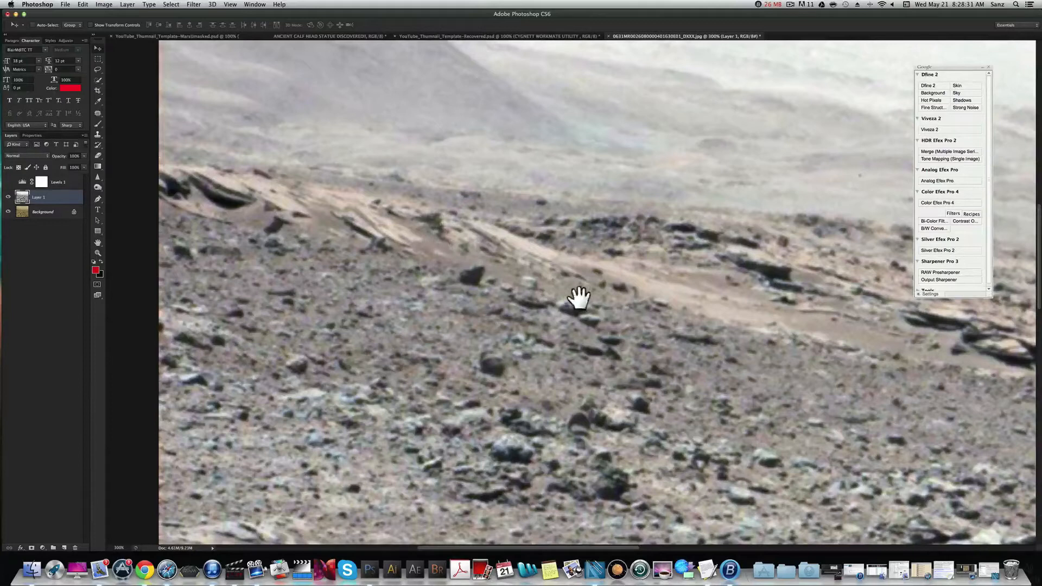
pyautogui.moveTo(442, 282)
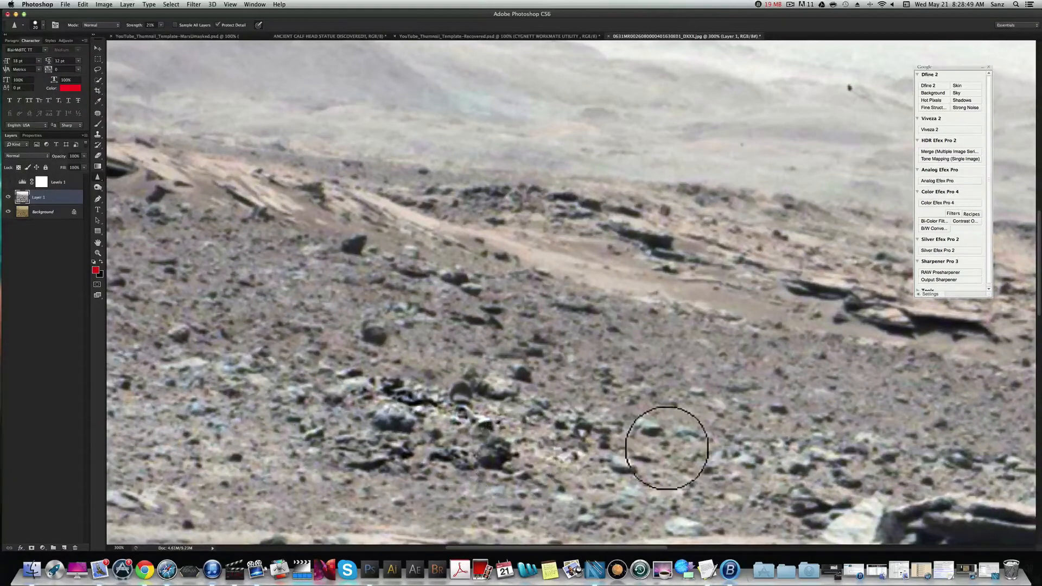
pyautogui.moveTo(325, 336)
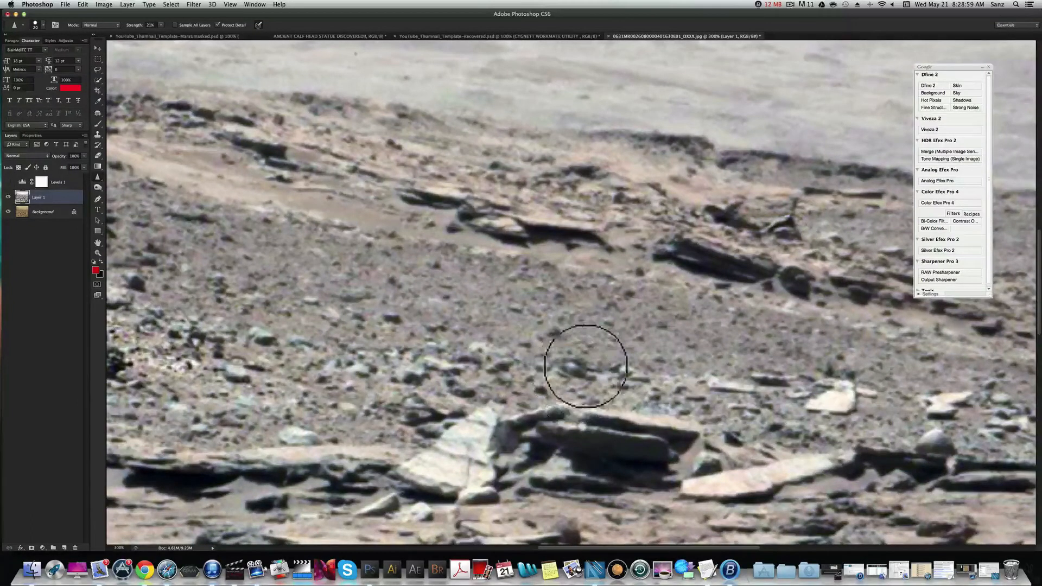
pyautogui.moveTo(690, 373)
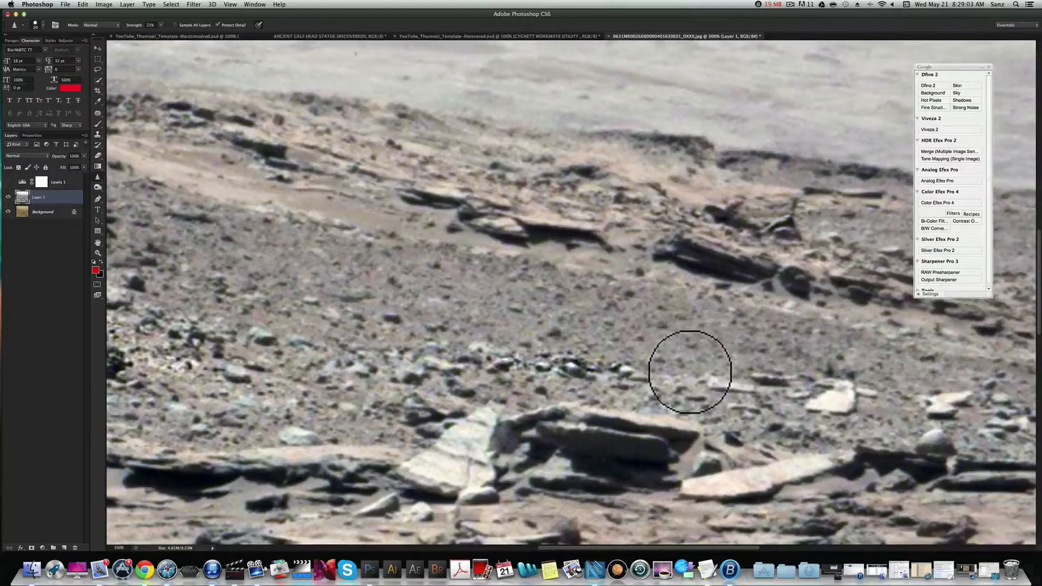
pyautogui.moveTo(583, 340)
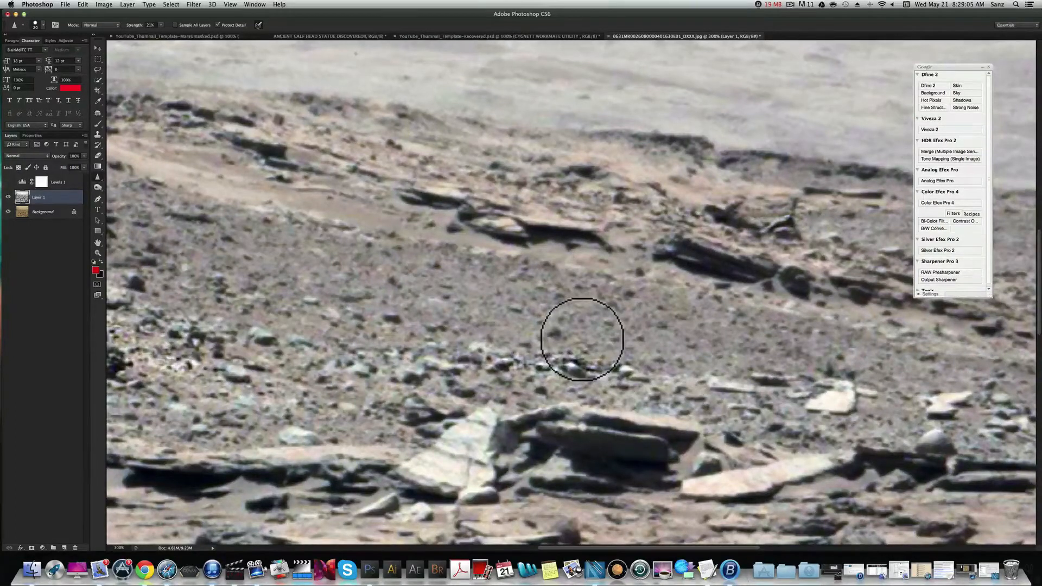
pyautogui.moveTo(585, 383)
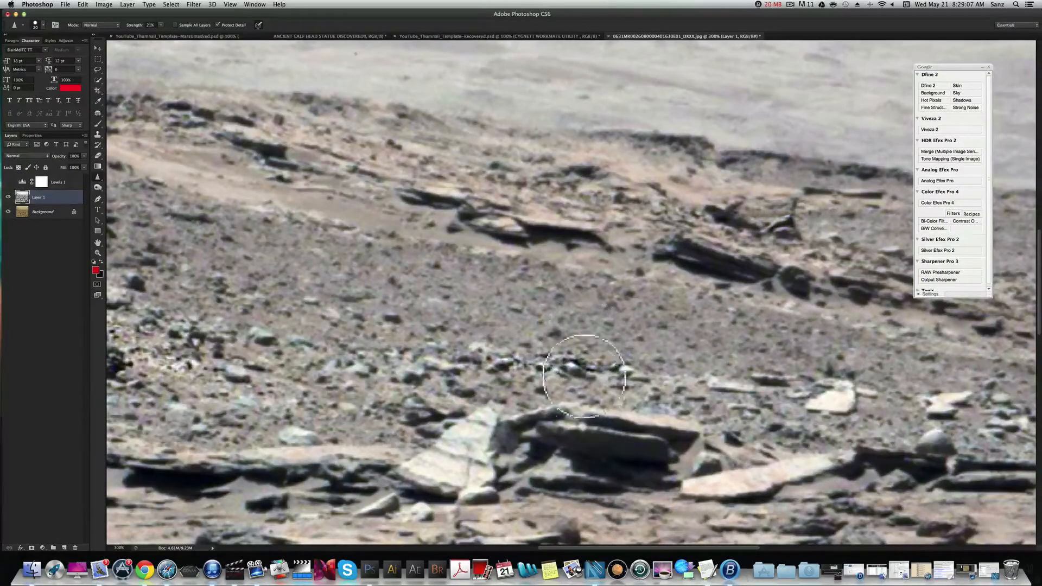
pyautogui.moveTo(389, 418)
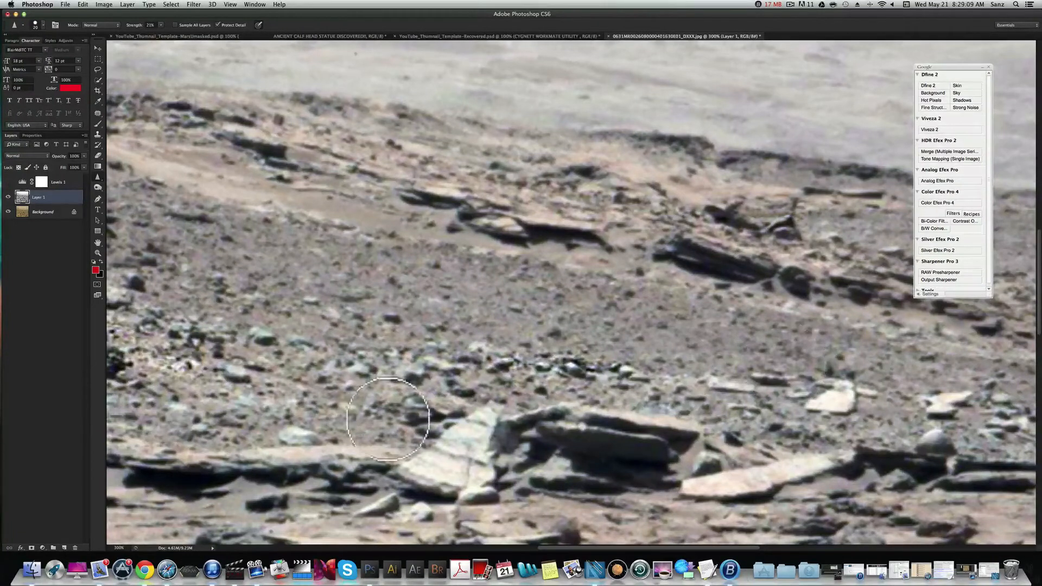
pyautogui.moveTo(424, 408)
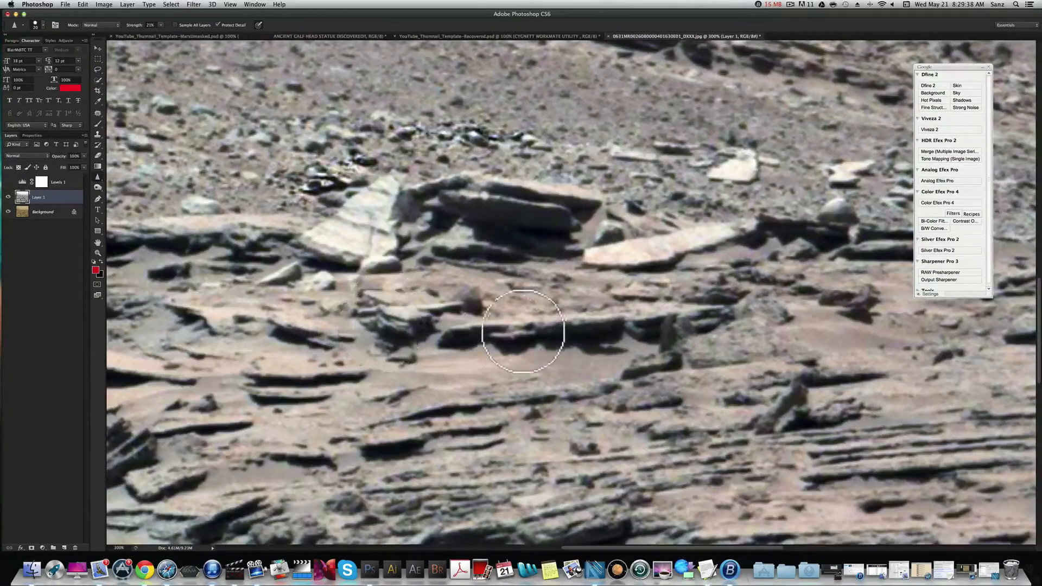
pyautogui.moveTo(432, 312)
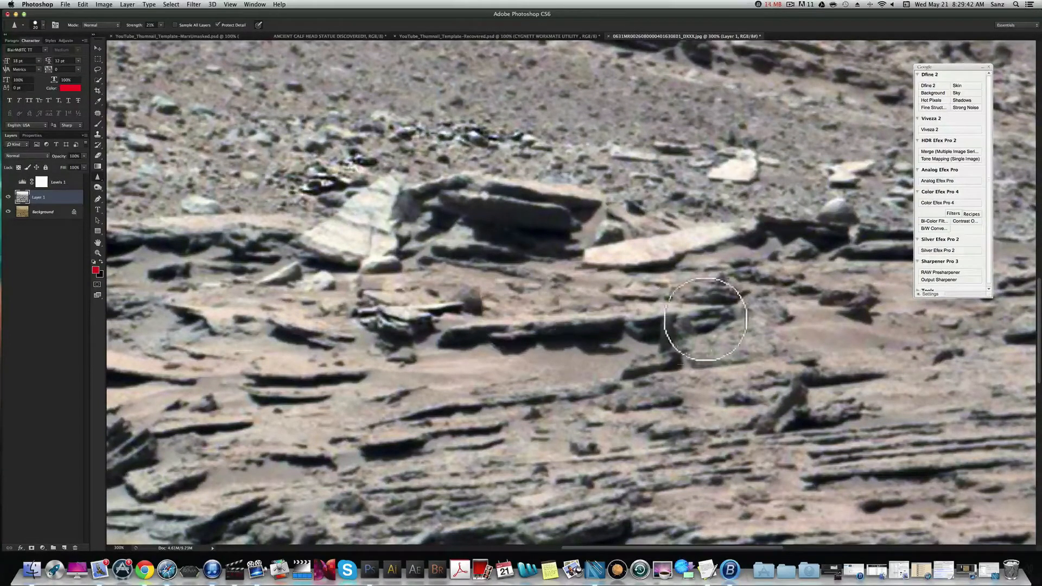
pyautogui.moveTo(663, 278)
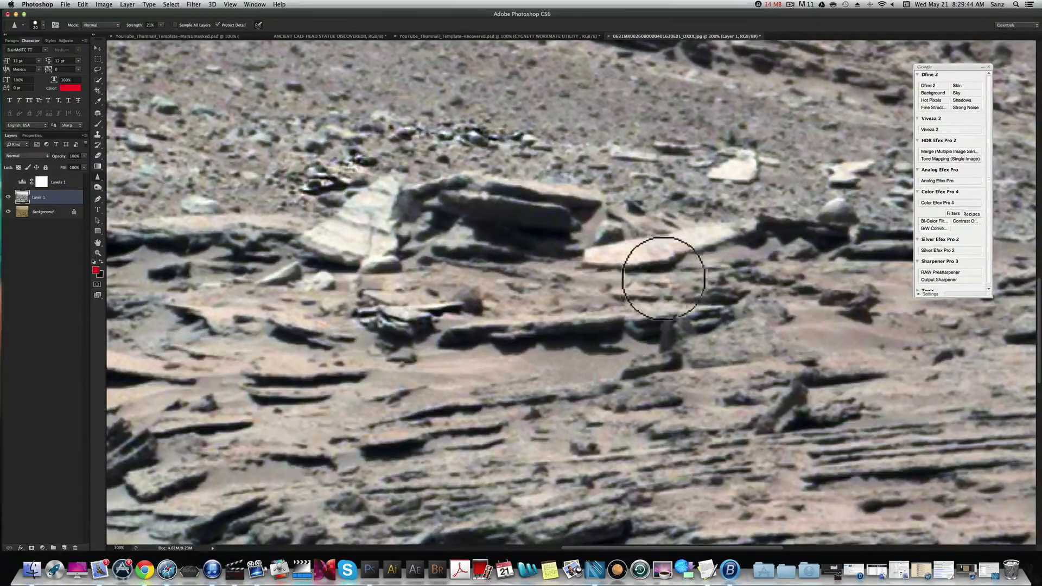
pyautogui.moveTo(781, 269)
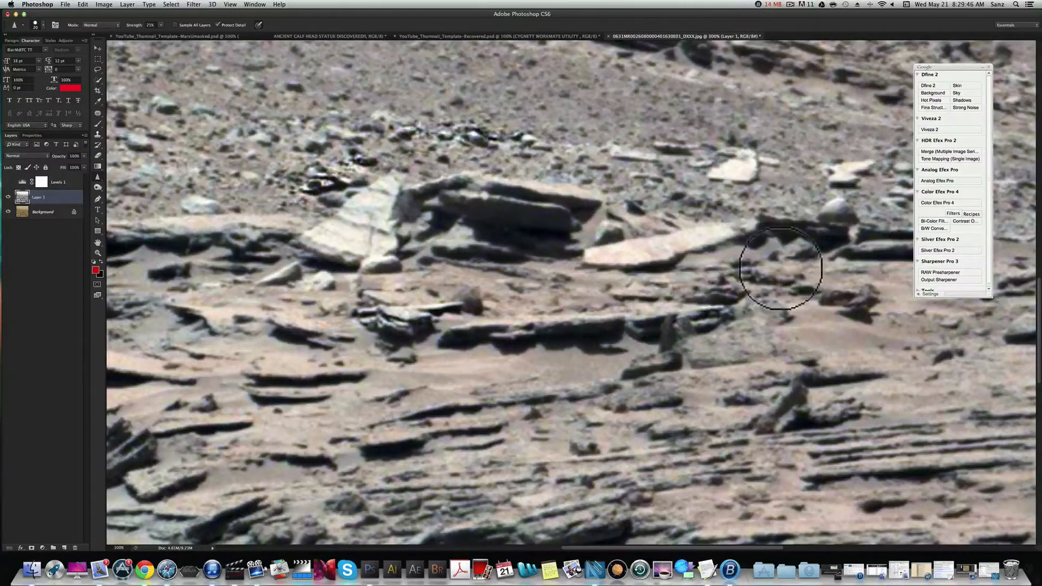
pyautogui.moveTo(548, 320)
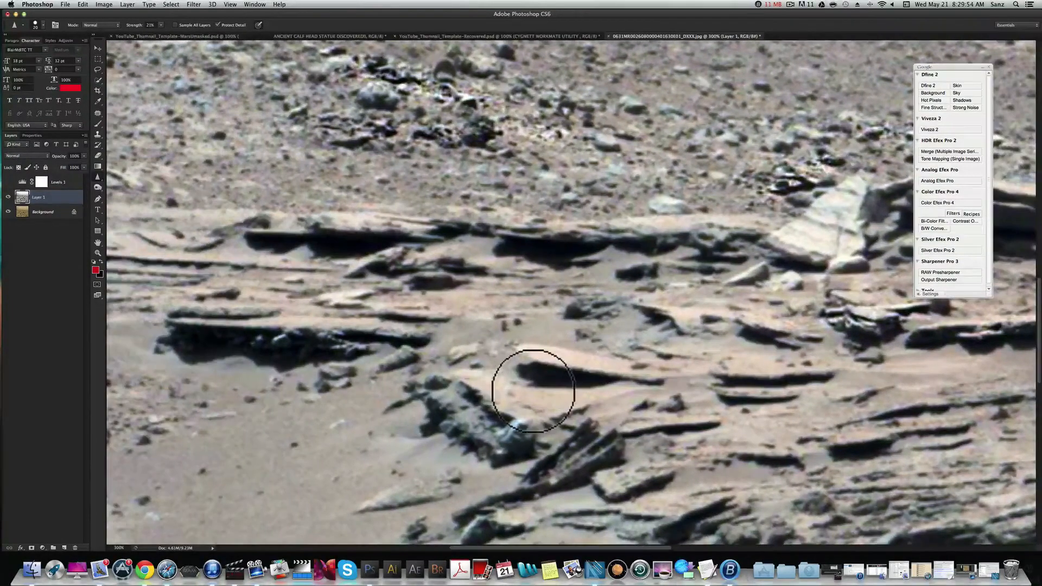
pyautogui.moveTo(560, 379)
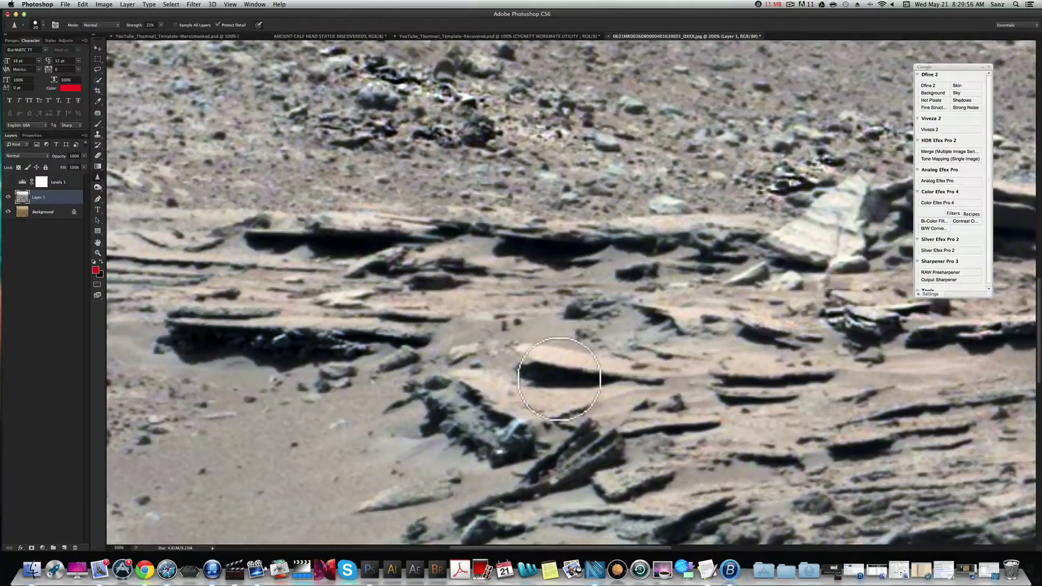
pyautogui.moveTo(690, 459)
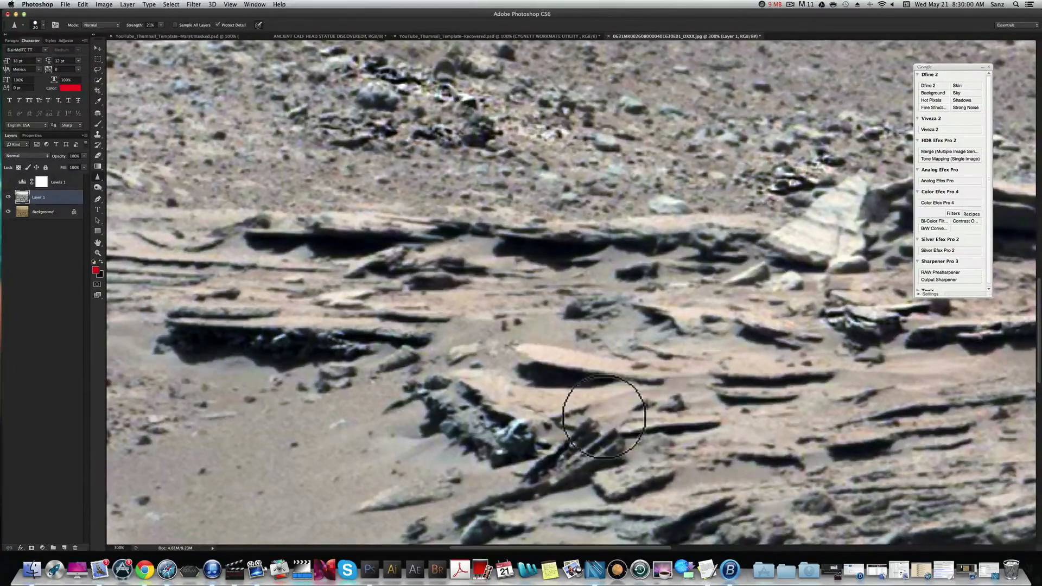
pyautogui.moveTo(354, 365)
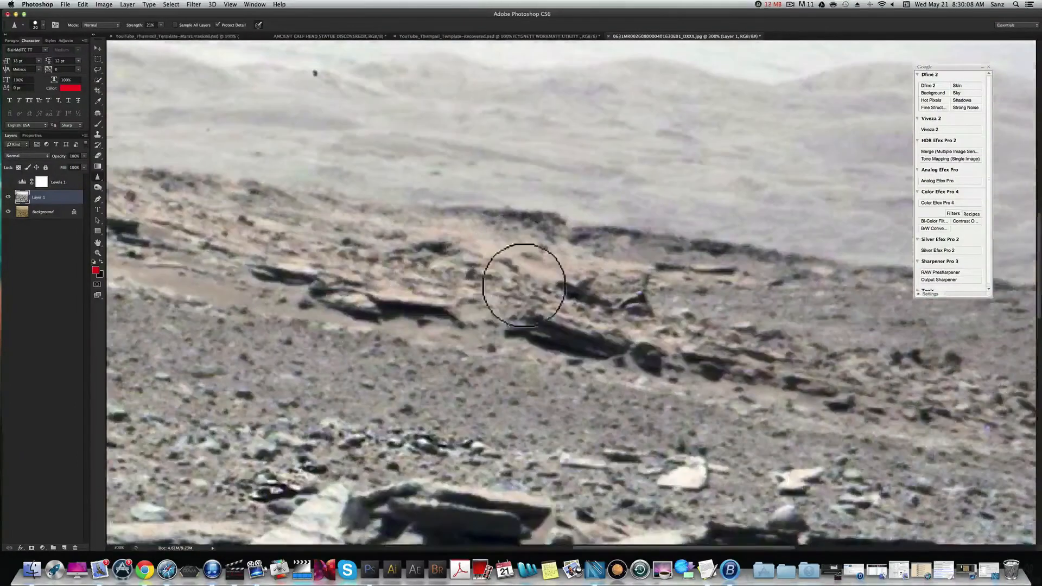
pyautogui.moveTo(641, 299)
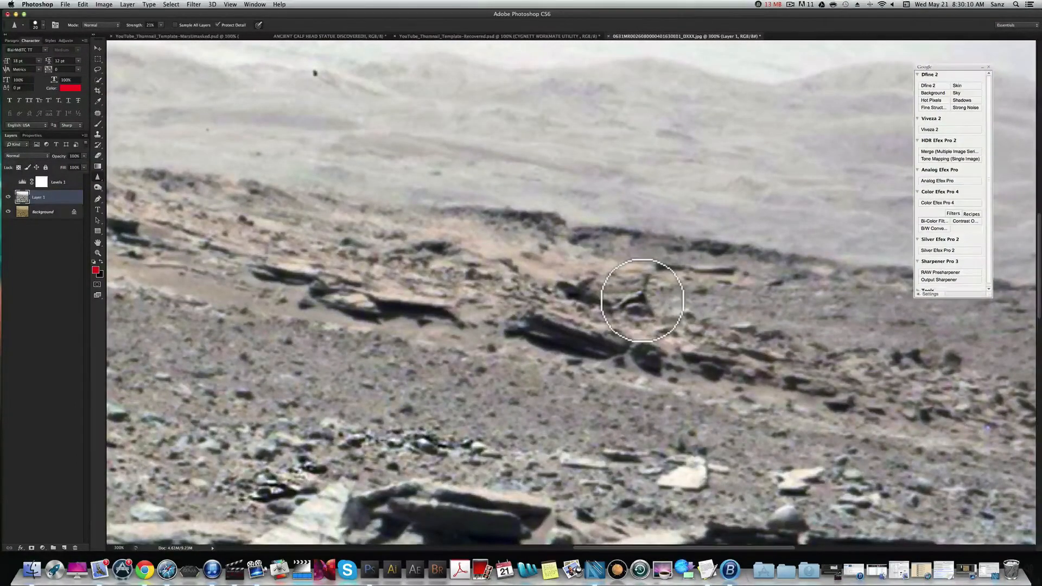
pyautogui.moveTo(583, 292)
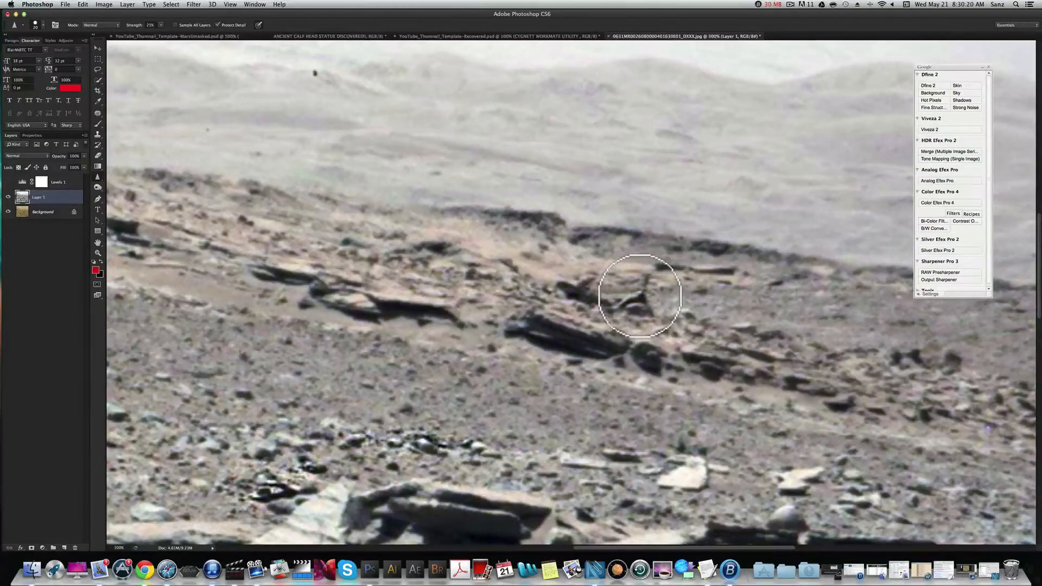
pyautogui.moveTo(643, 302)
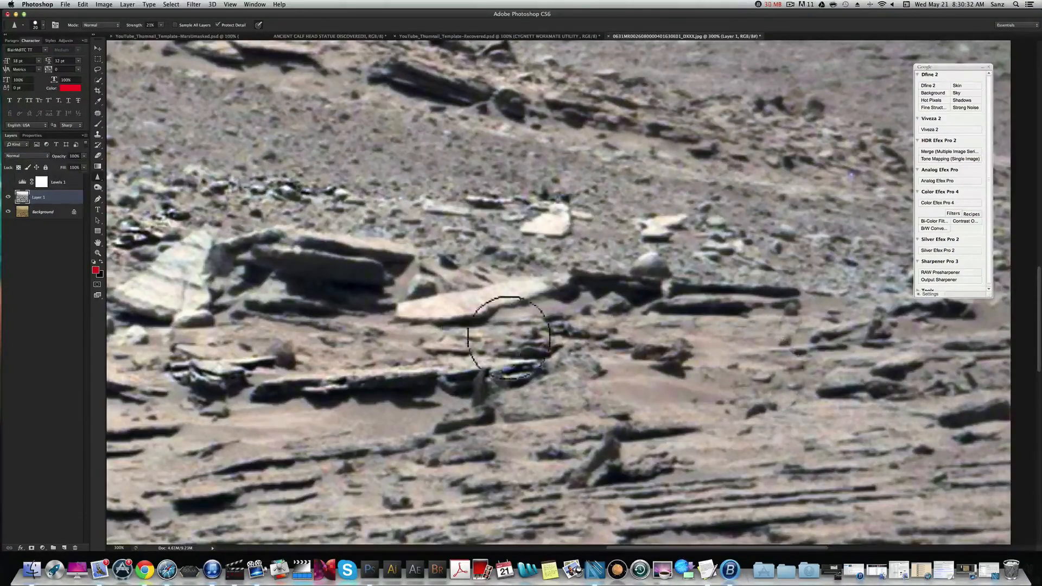
pyautogui.moveTo(605, 346)
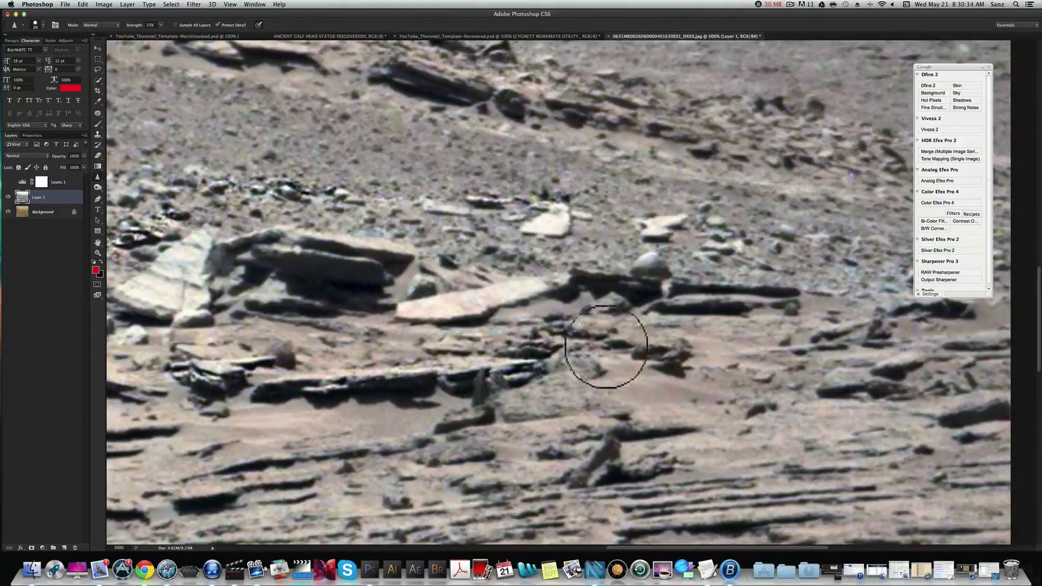
pyautogui.moveTo(712, 346)
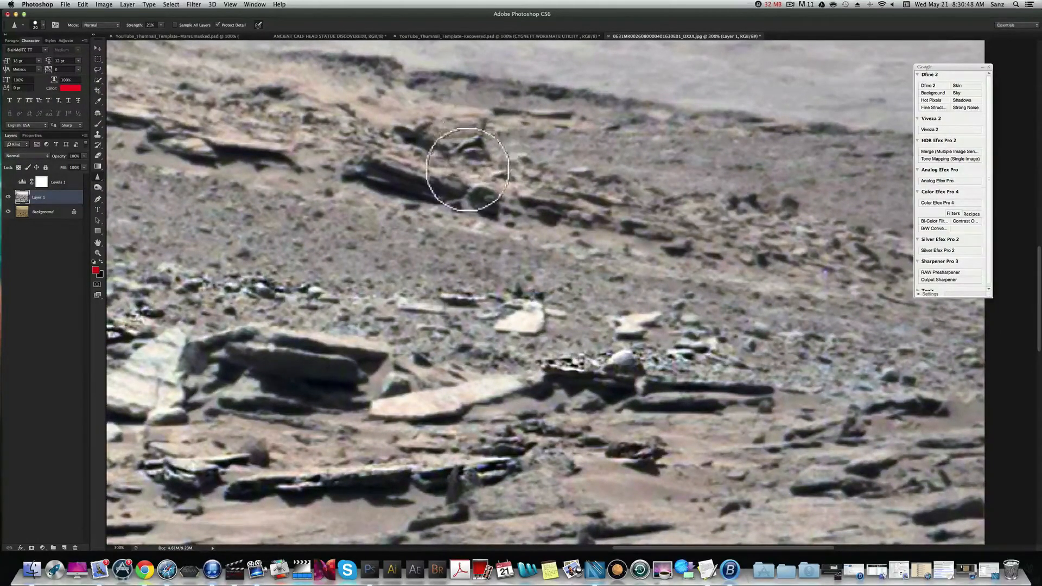
pyautogui.moveTo(585, 275)
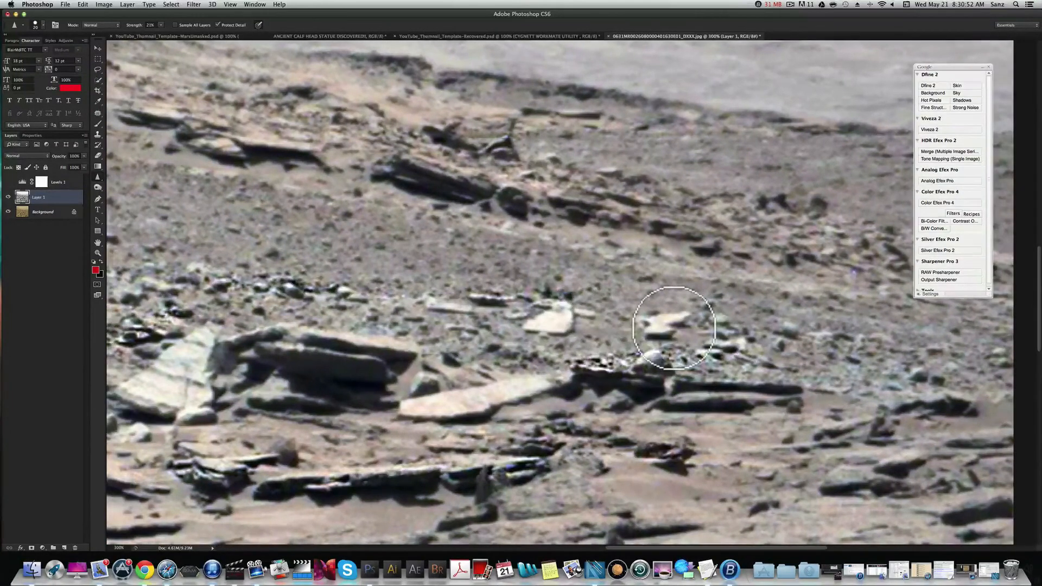
pyautogui.moveTo(864, 356)
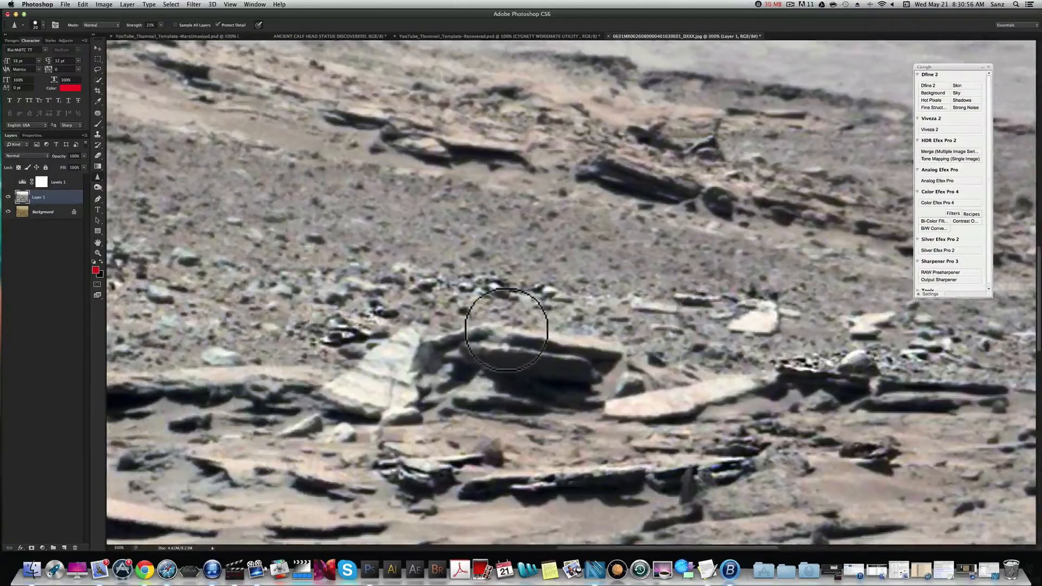
pyautogui.moveTo(650, 135)
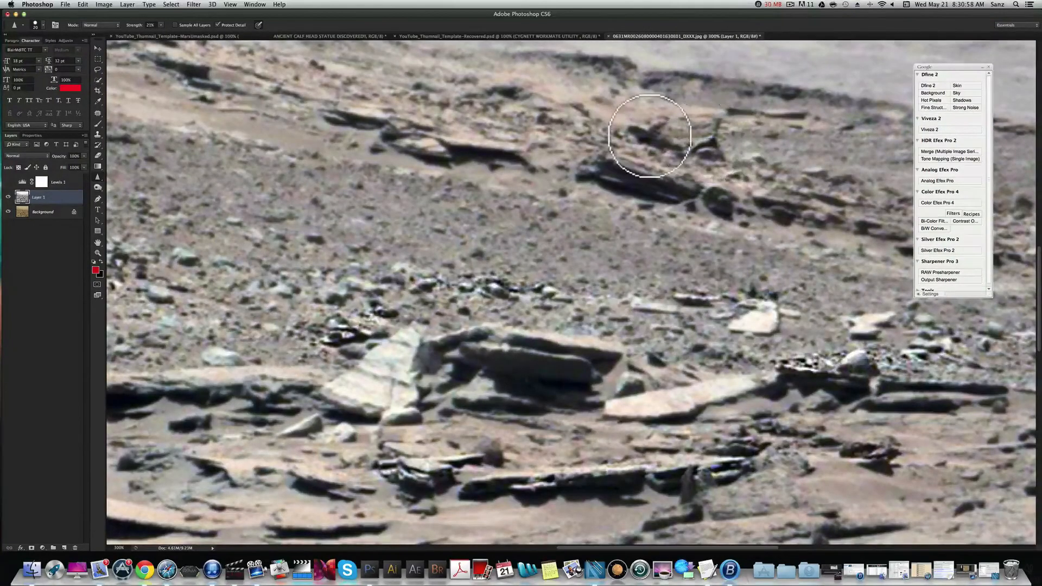
pyautogui.moveTo(417, 349)
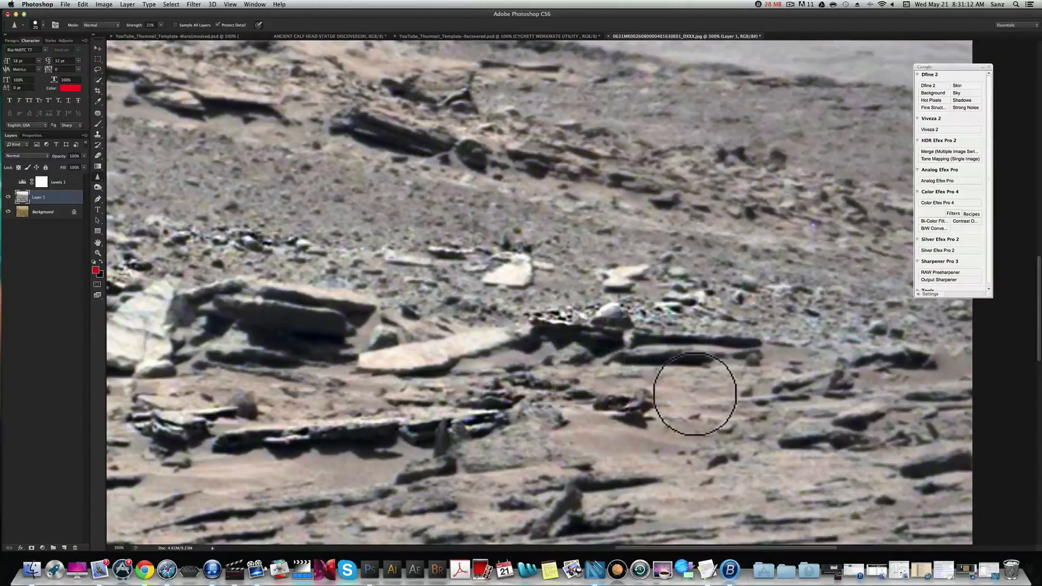
pyautogui.moveTo(728, 303)
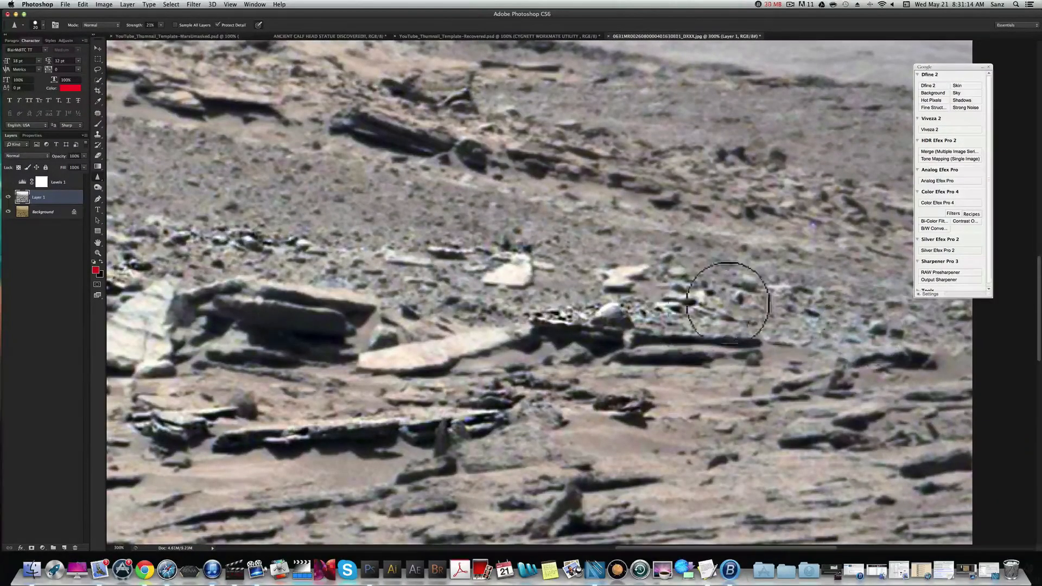
pyautogui.moveTo(870, 453)
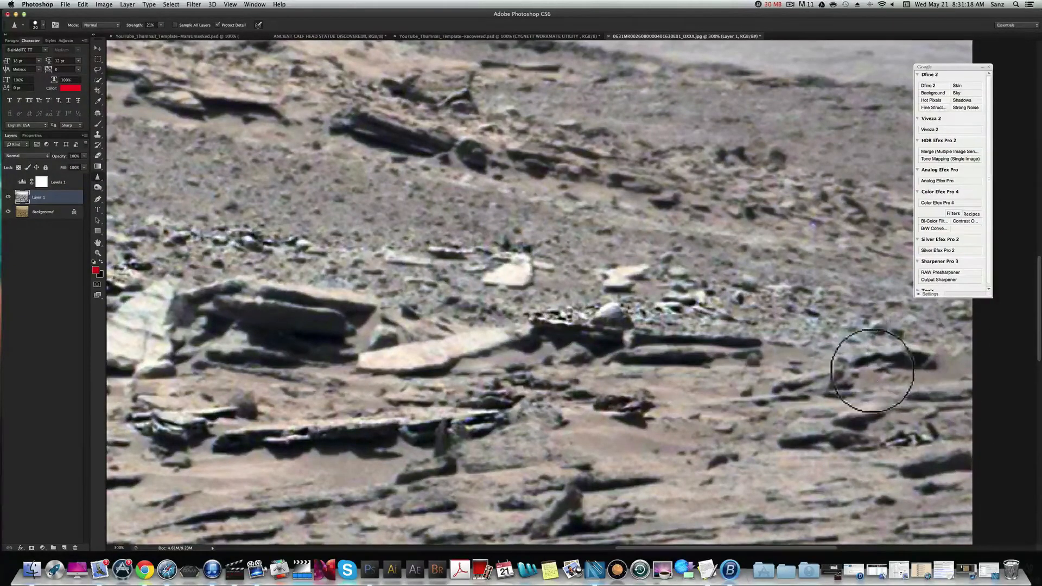
pyautogui.moveTo(442, 475)
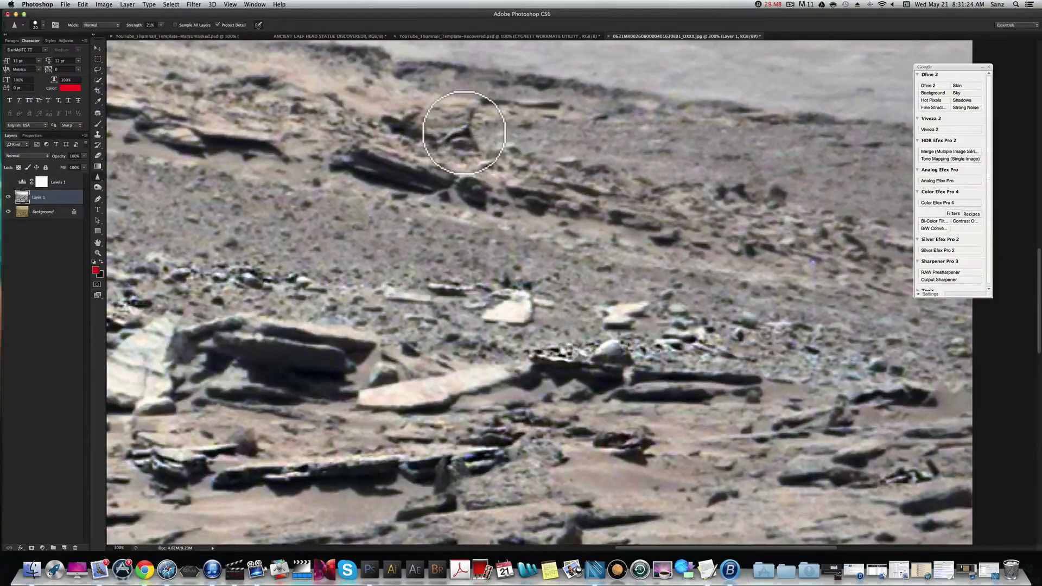
pyautogui.moveTo(405, 126)
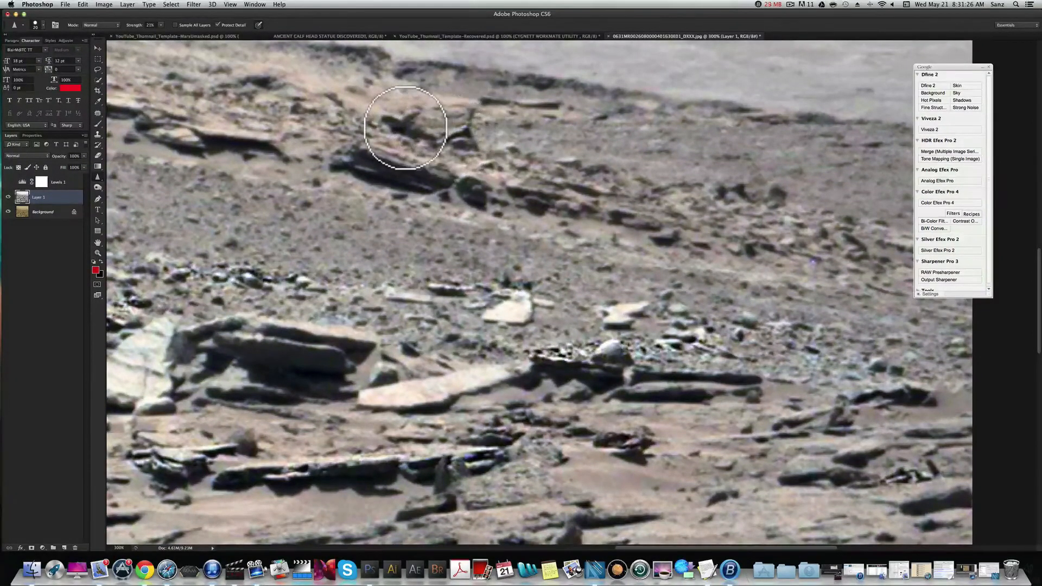
pyautogui.moveTo(468, 128)
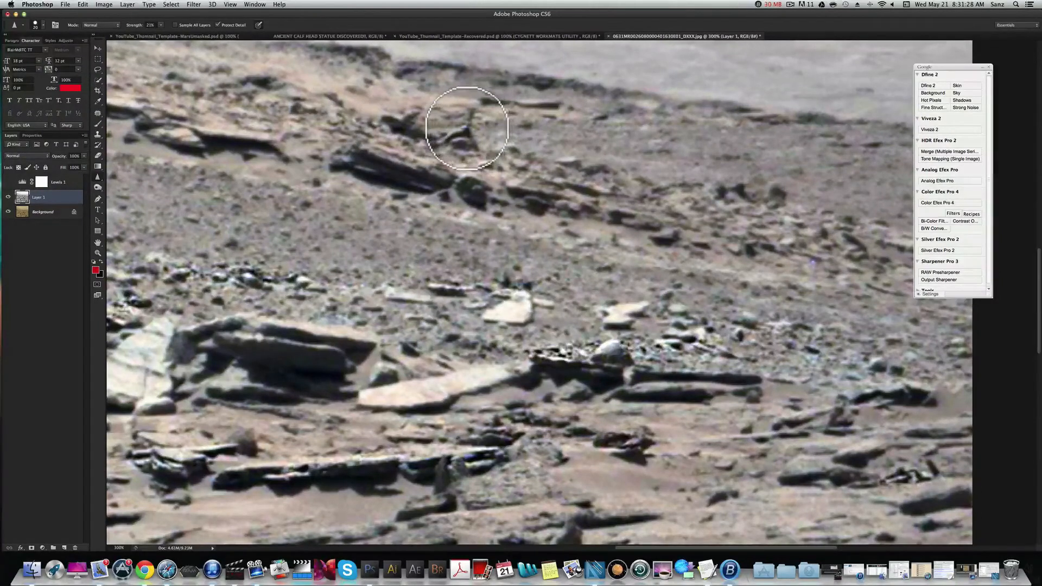
pyautogui.moveTo(467, 139)
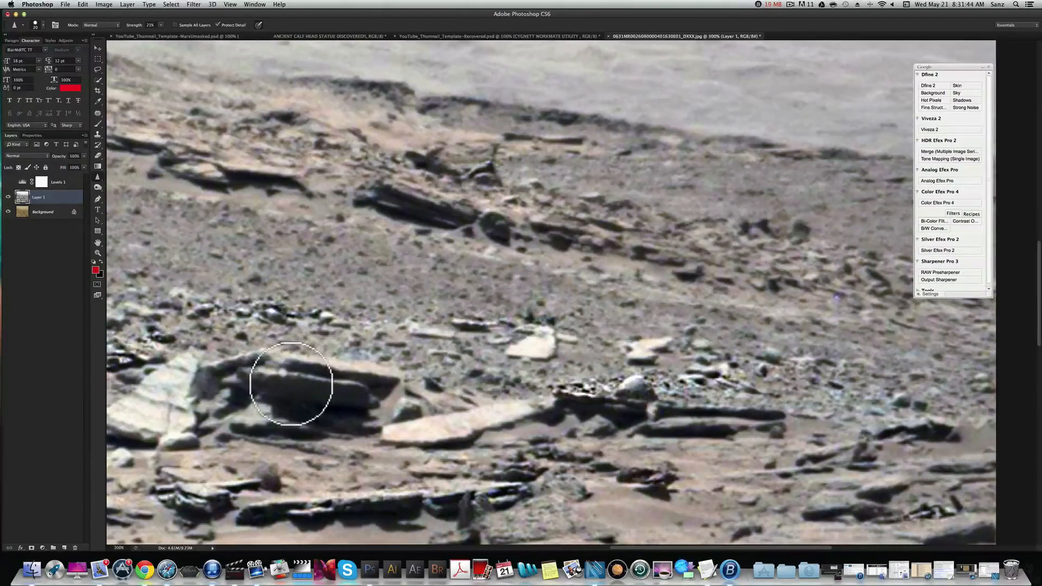
pyautogui.moveTo(282, 382)
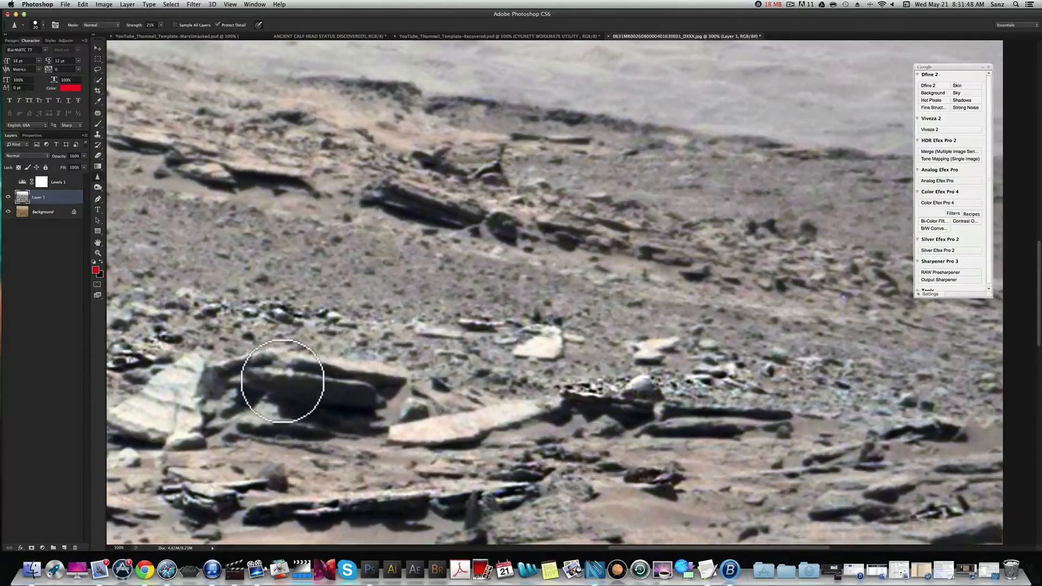
pyautogui.moveTo(528, 392)
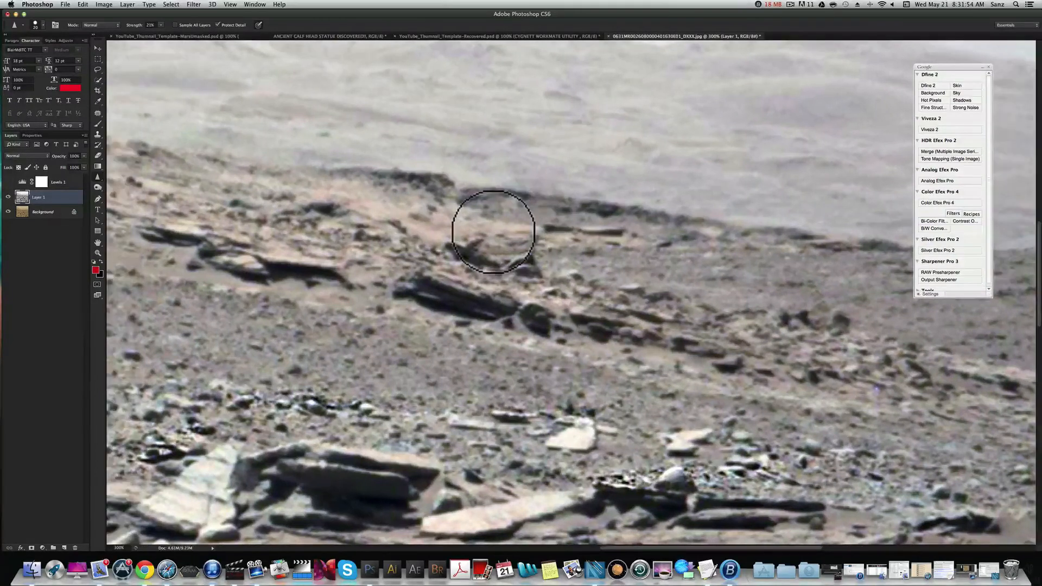
pyautogui.moveTo(791, 242)
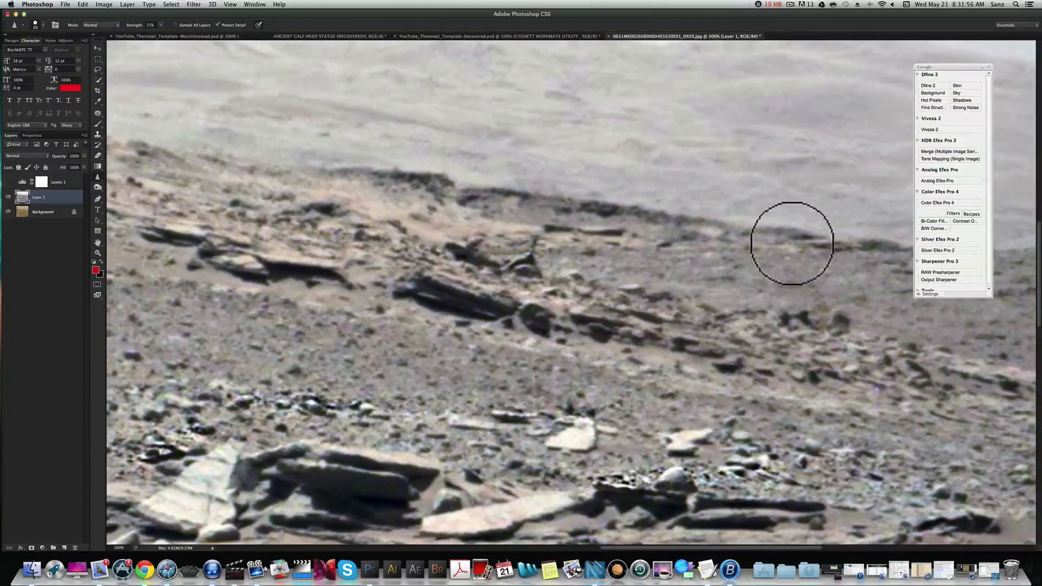
pyautogui.moveTo(661, 399)
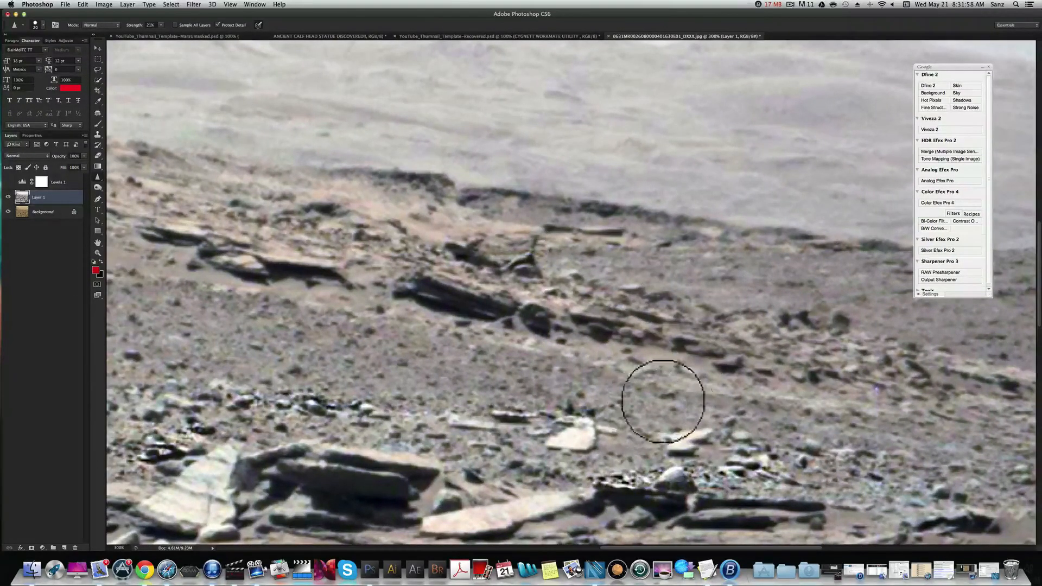
pyautogui.moveTo(624, 351)
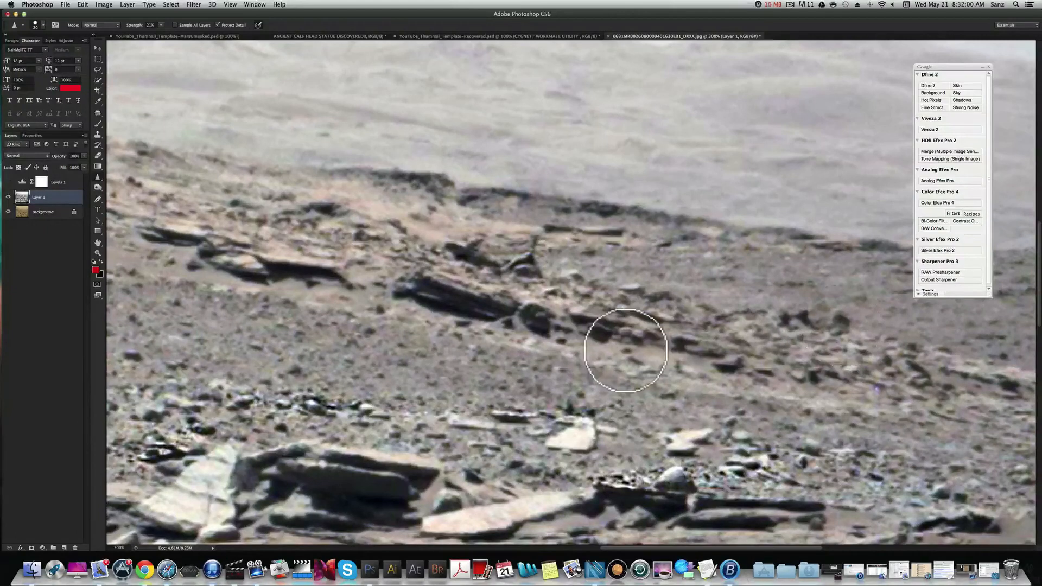
pyautogui.moveTo(873, 438)
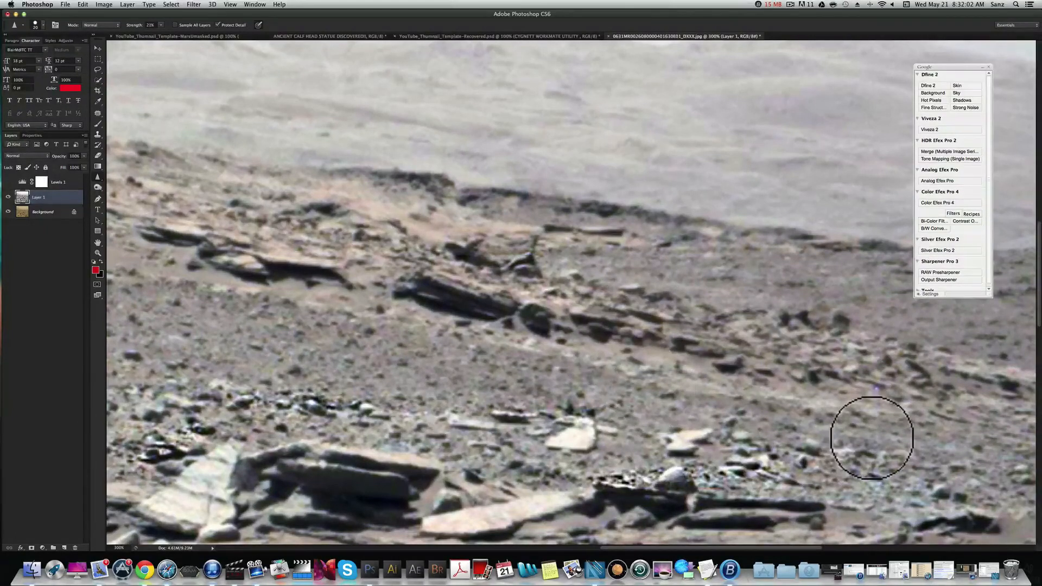
pyautogui.moveTo(714, 337)
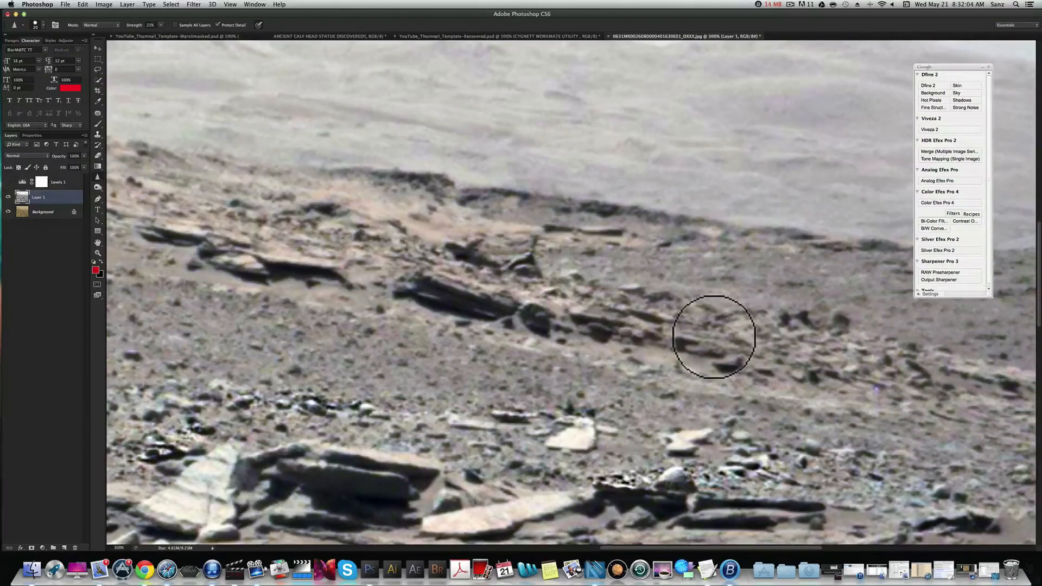
pyautogui.moveTo(861, 399)
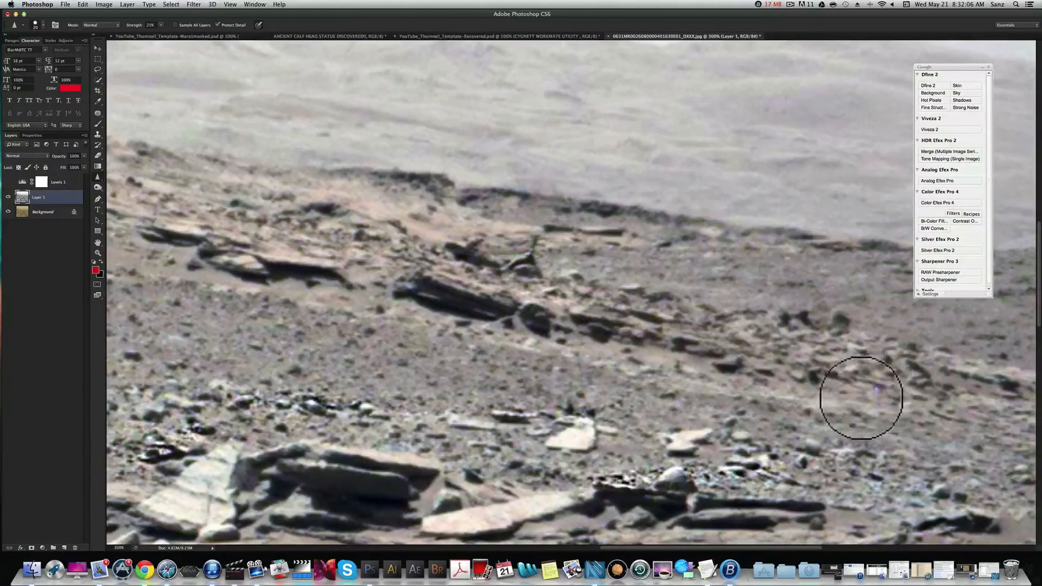